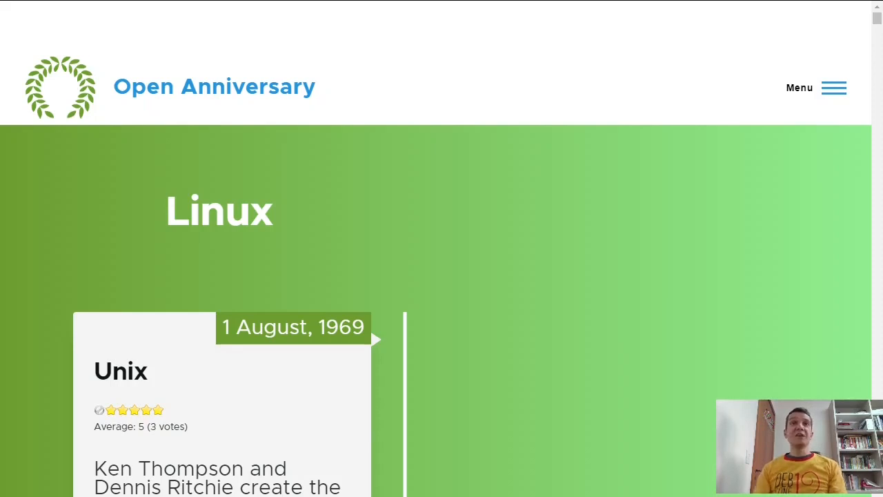
scroll(down, 3)
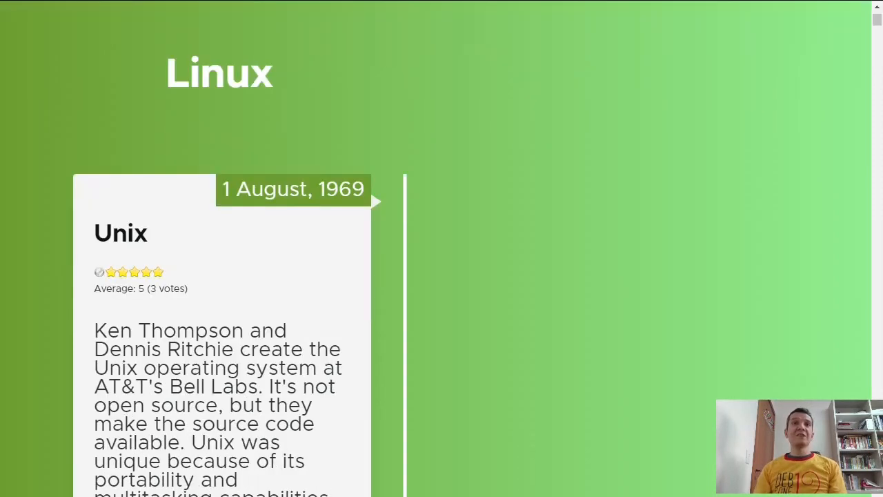
scroll(down, 3)
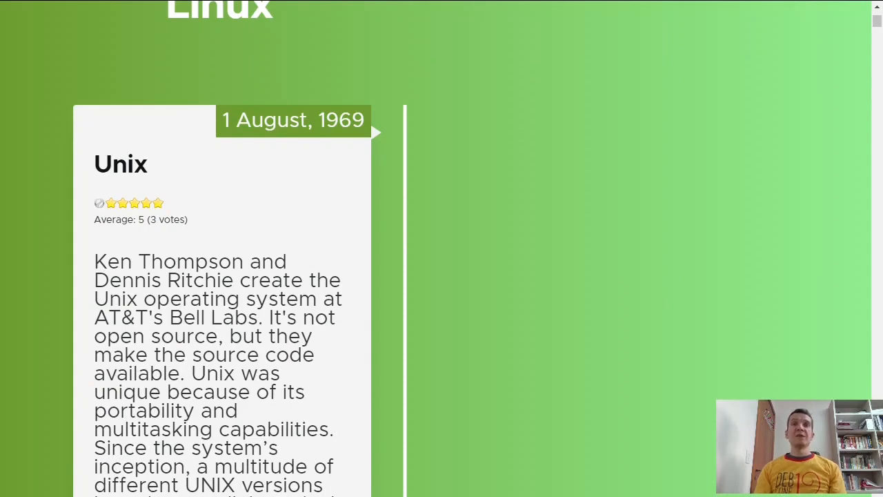
scroll(down, 3)
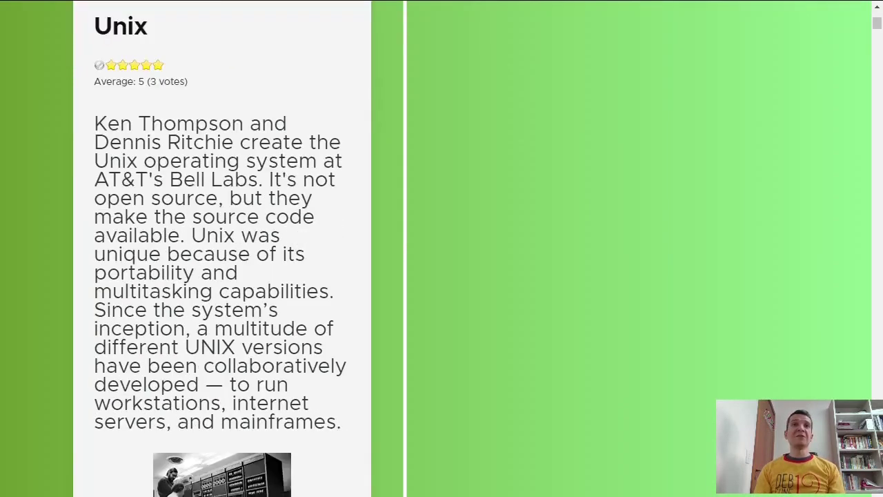
scroll(down, 3)
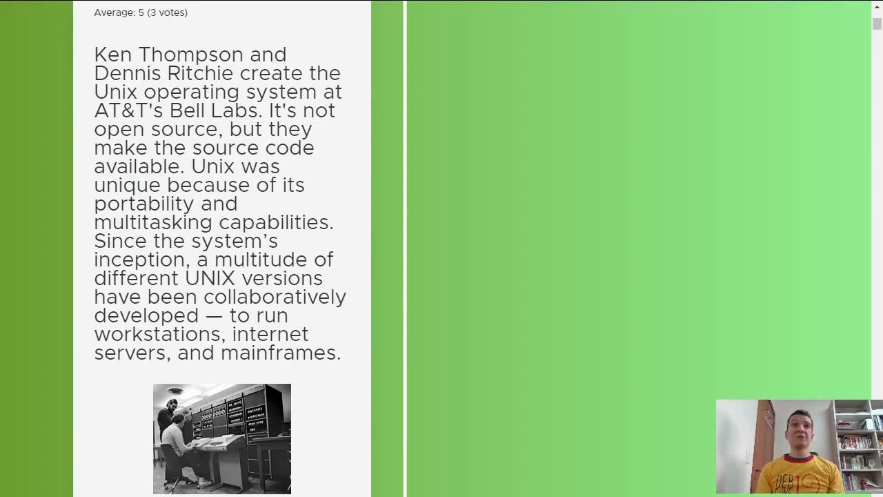
scroll(down, 3)
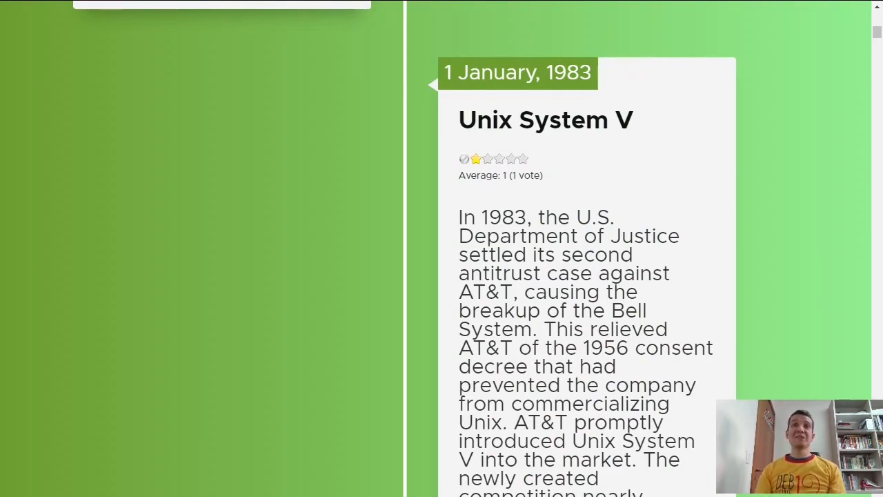
scroll(down, 3)
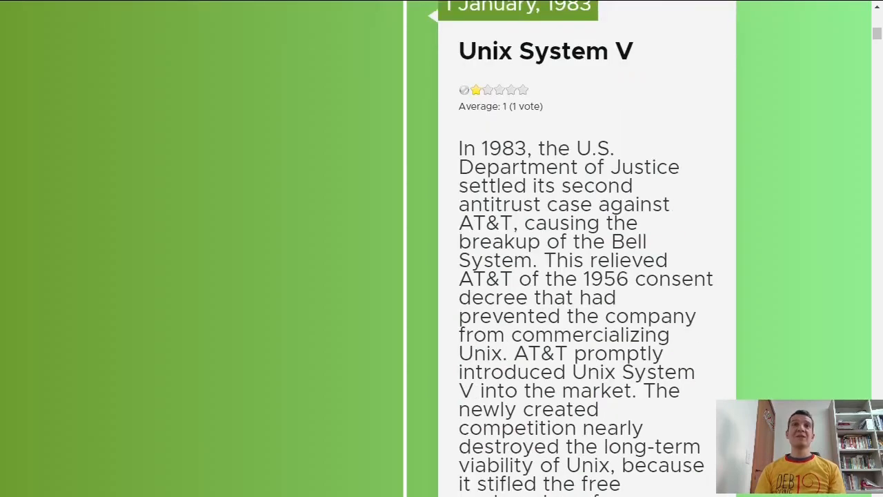
scroll(down, 3)
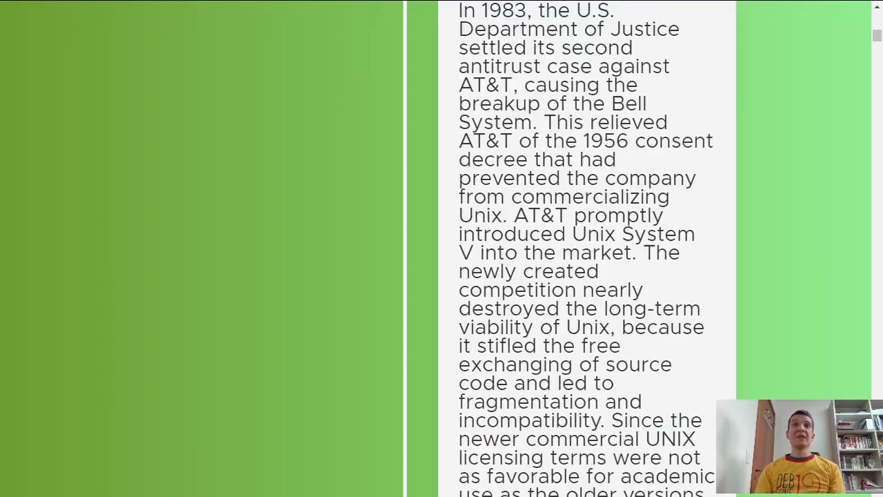
scroll(down, 3)
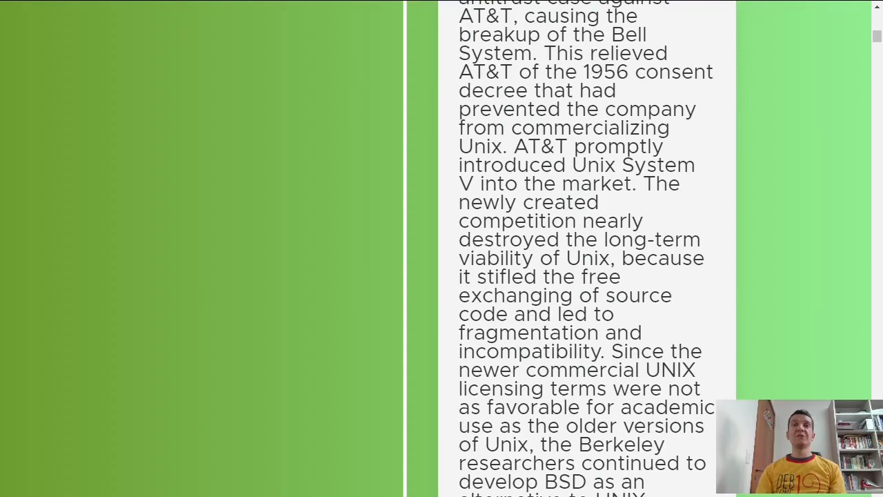
scroll(down, 3)
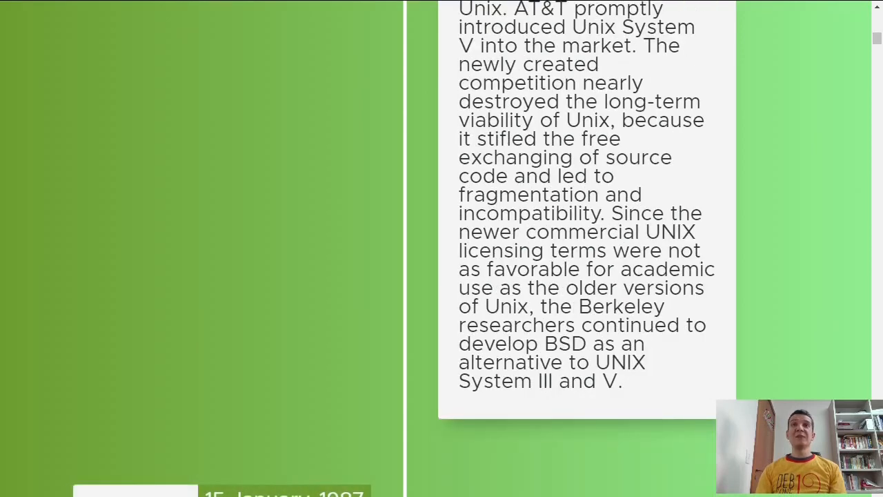
scroll(down, 3)
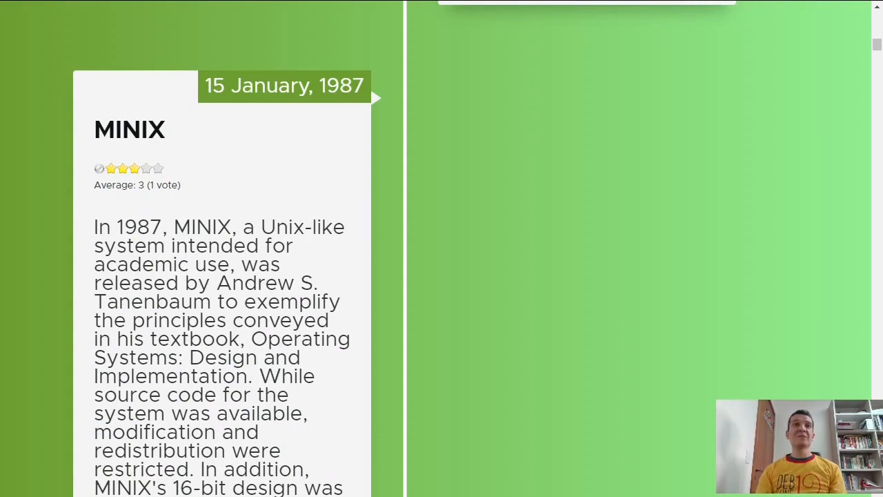
scroll(down, 3)
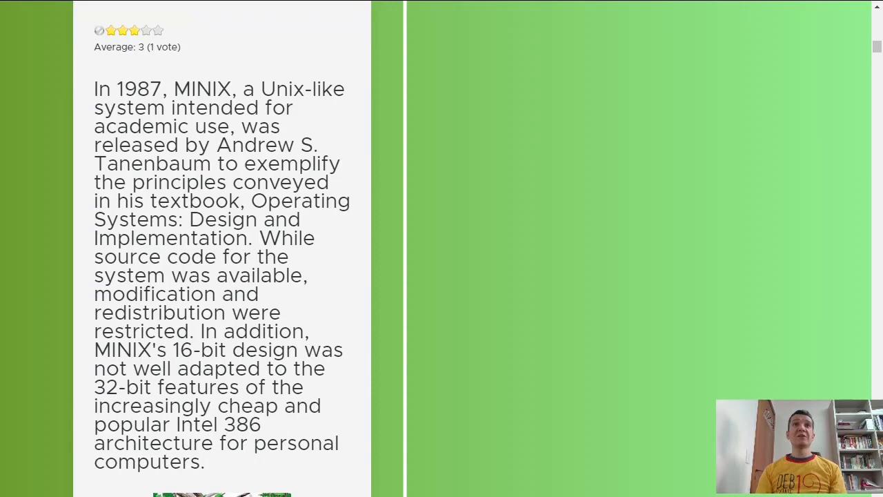
scroll(down, 3)
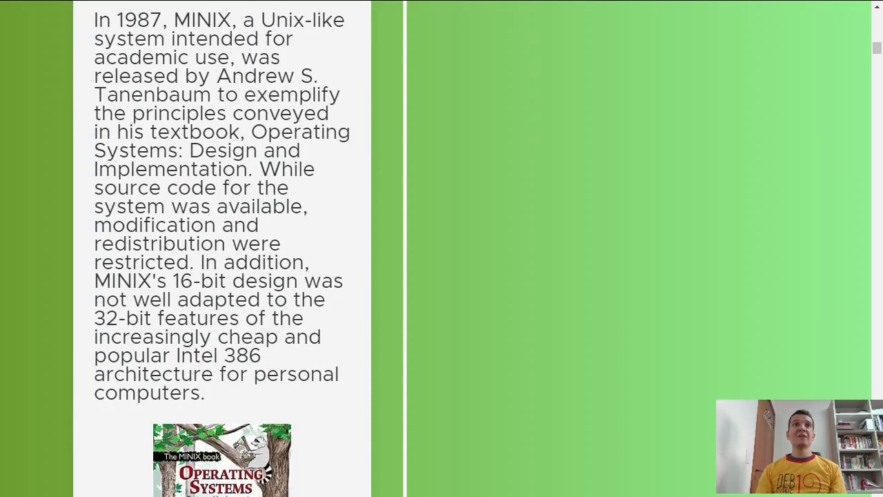
scroll(down, 3)
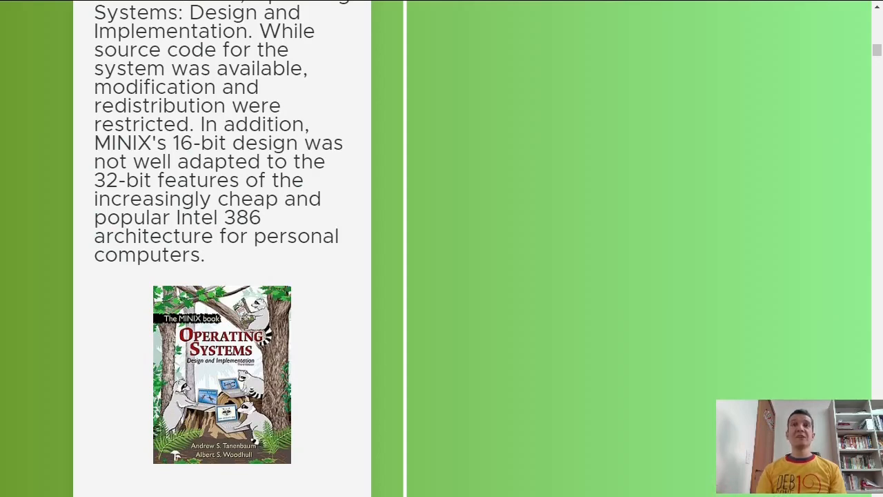
scroll(down, 3)
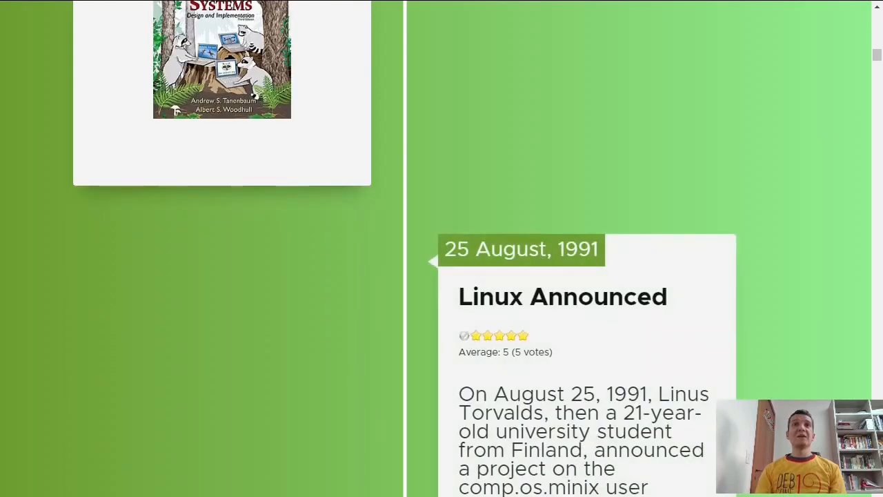
scroll(down, 3)
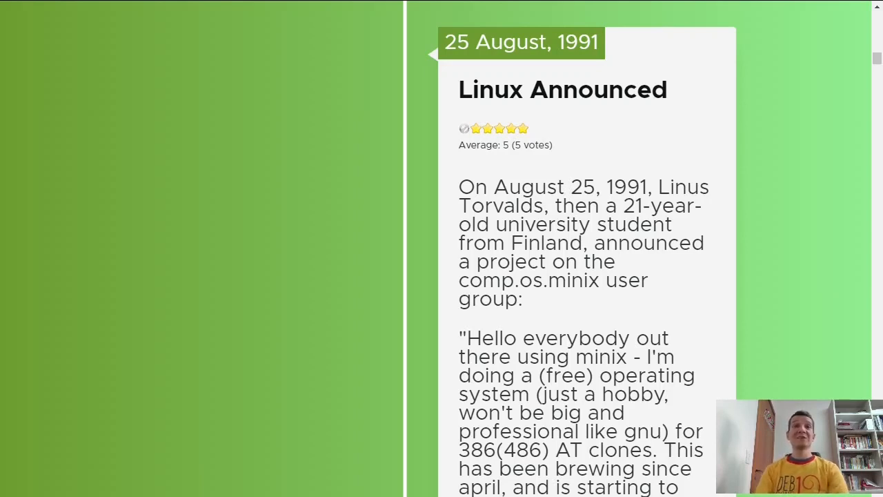
scroll(down, 3)
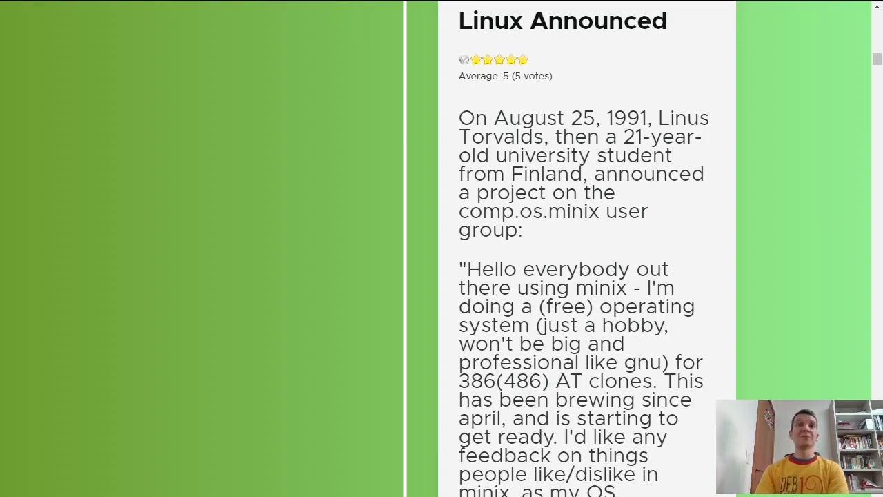
scroll(down, 3)
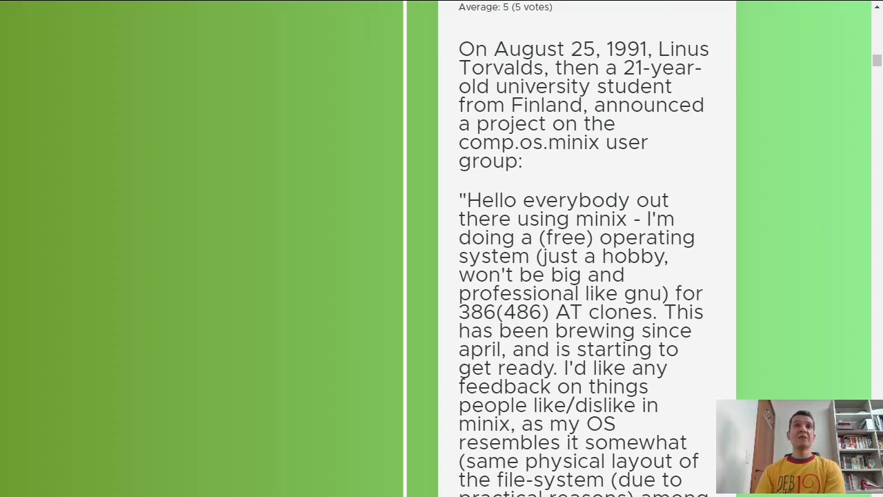
scroll(down, 3)
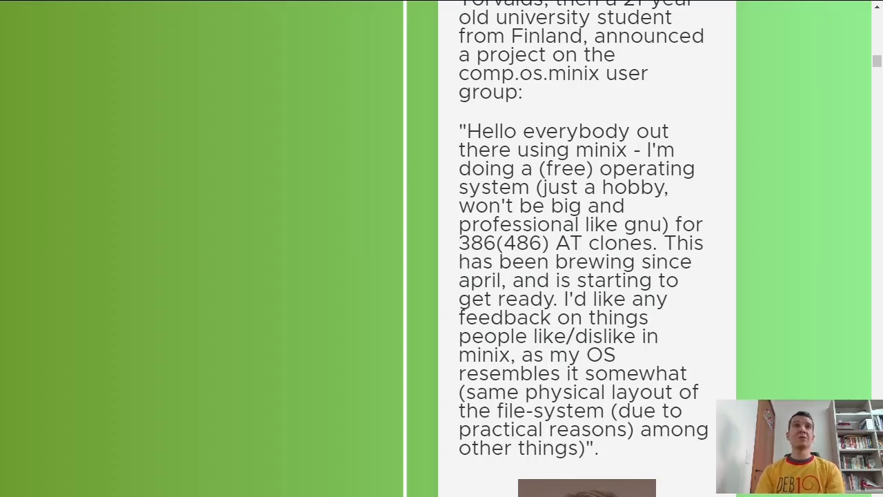
scroll(down, 3)
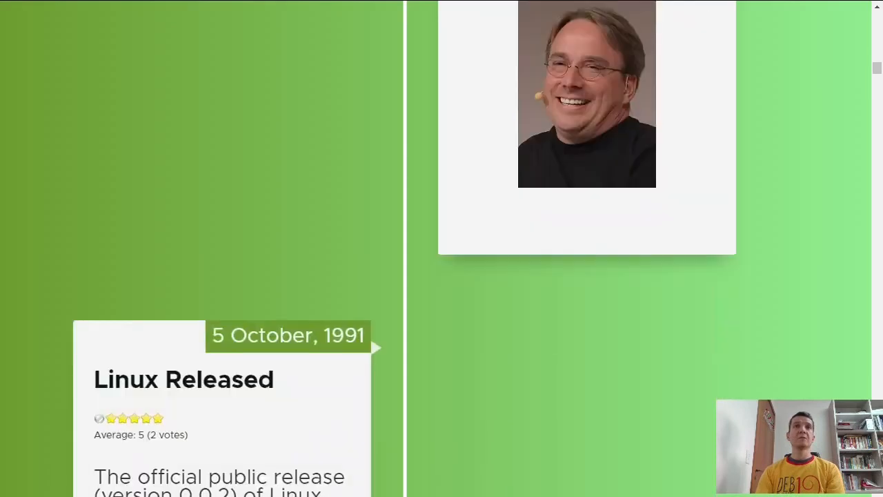
scroll(down, 3)
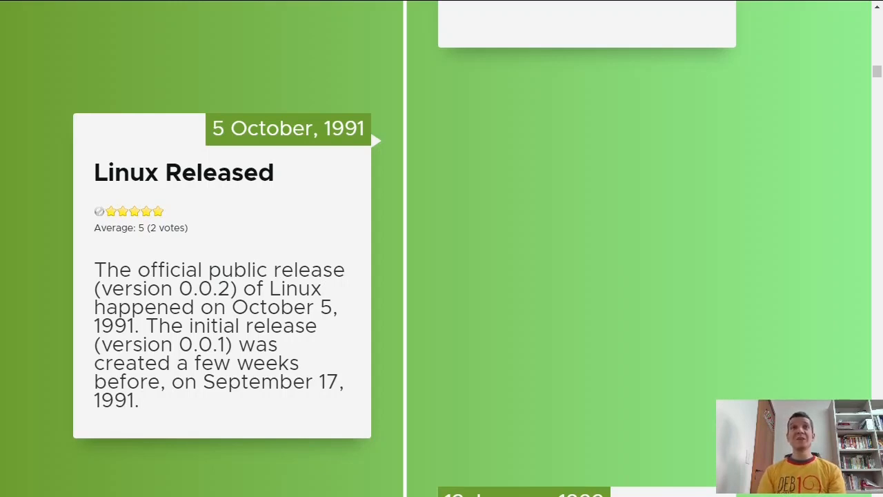
scroll(down, 3)
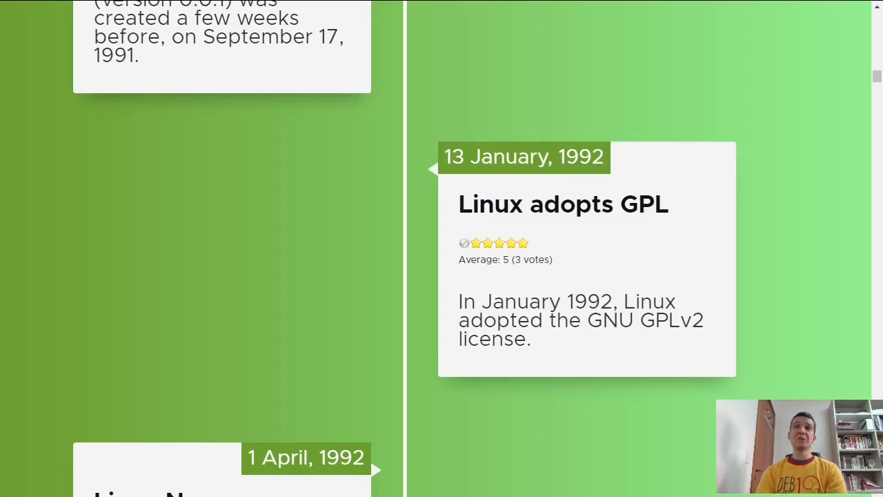
scroll(down, 3)
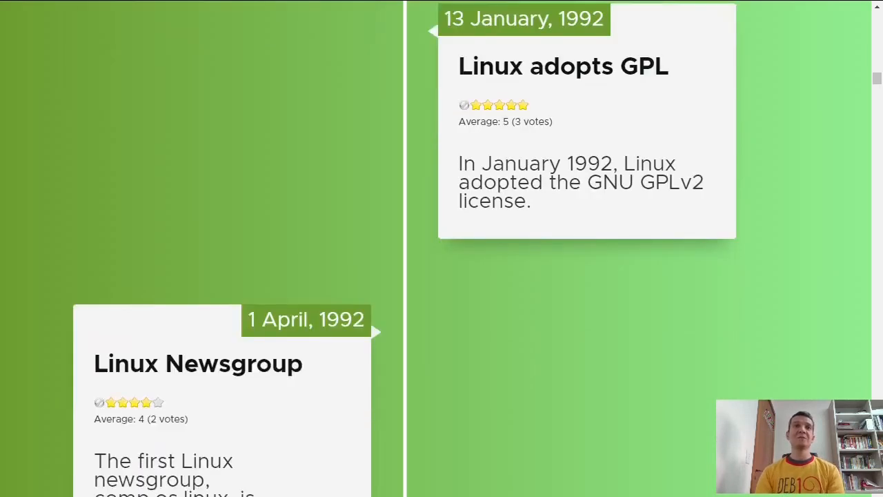
scroll(down, 3)
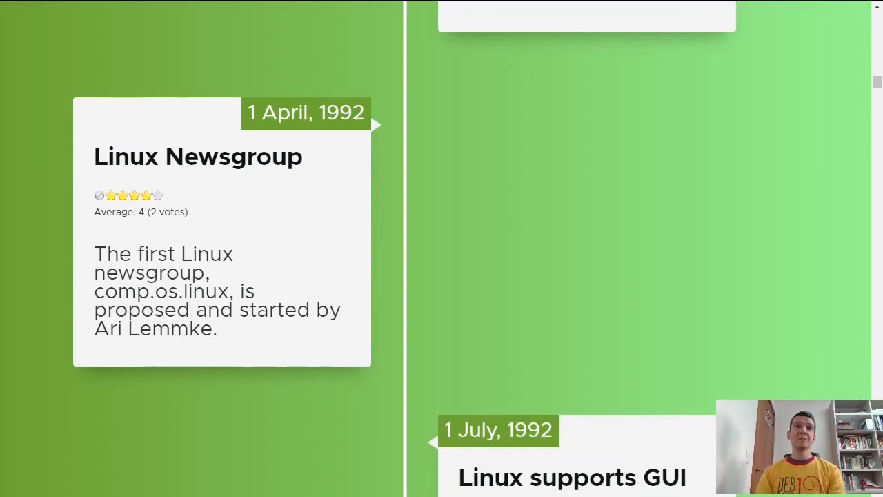
scroll(down, 3)
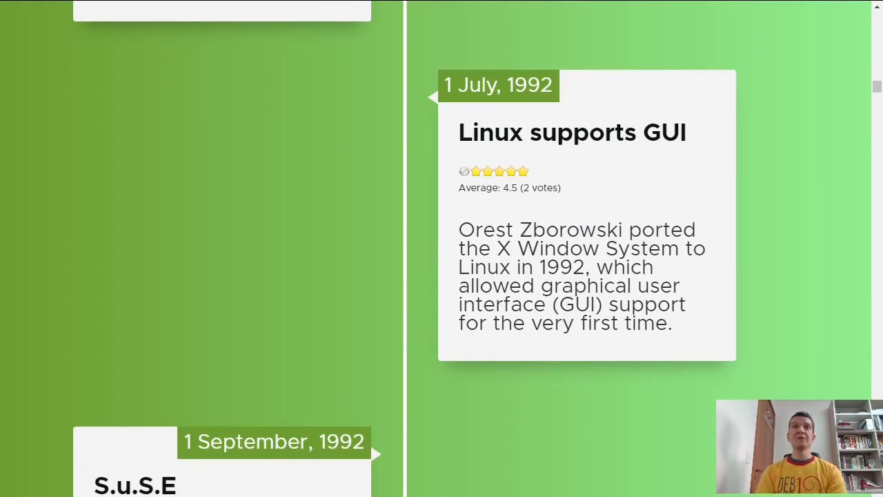
scroll(down, 3)
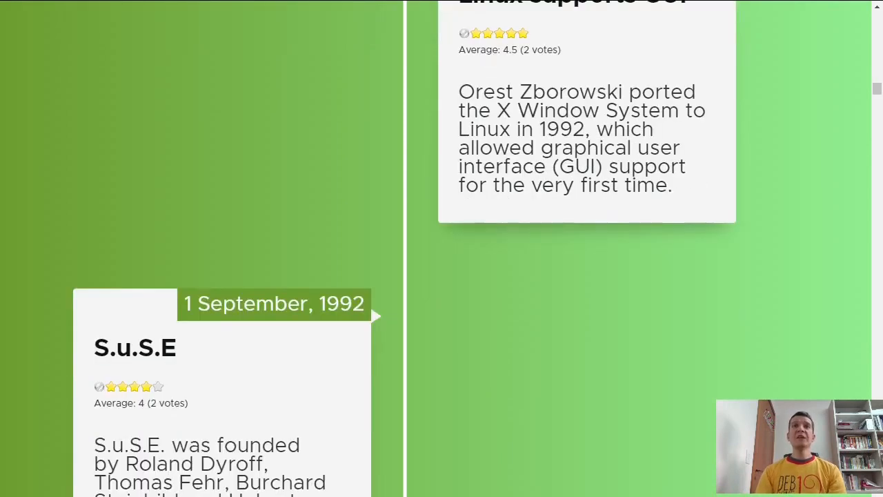
scroll(down, 3)
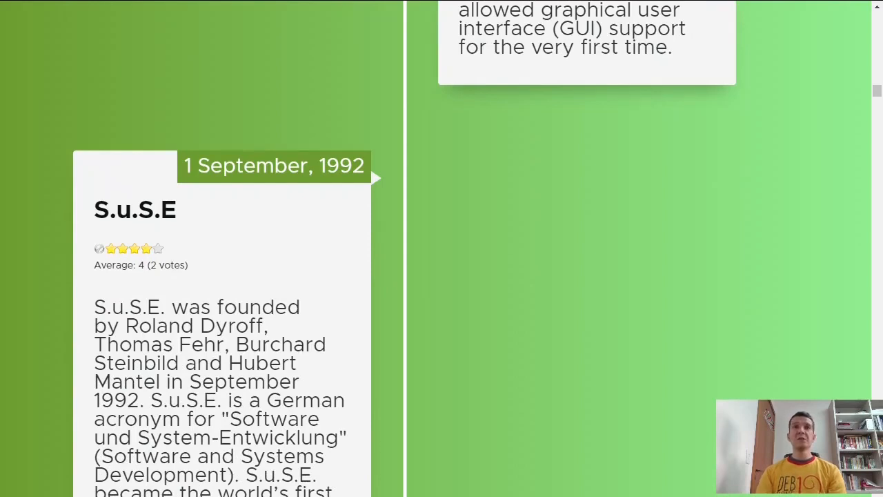
scroll(down, 3)
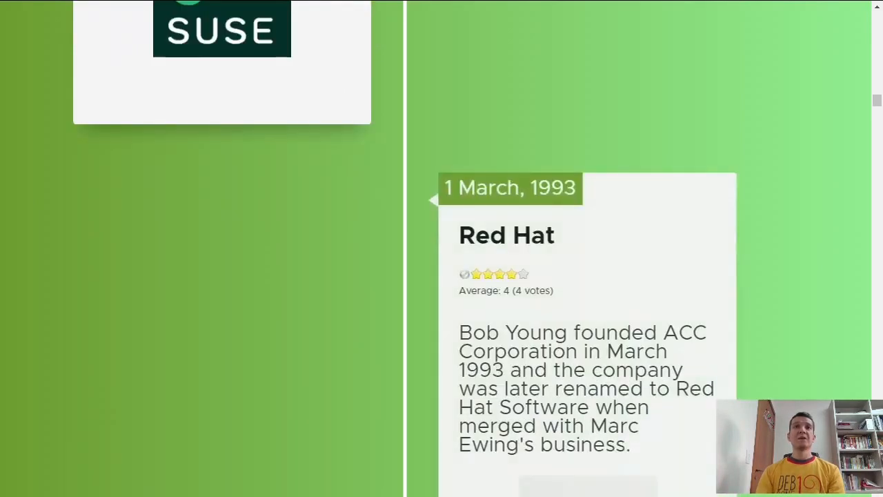
scroll(down, 3)
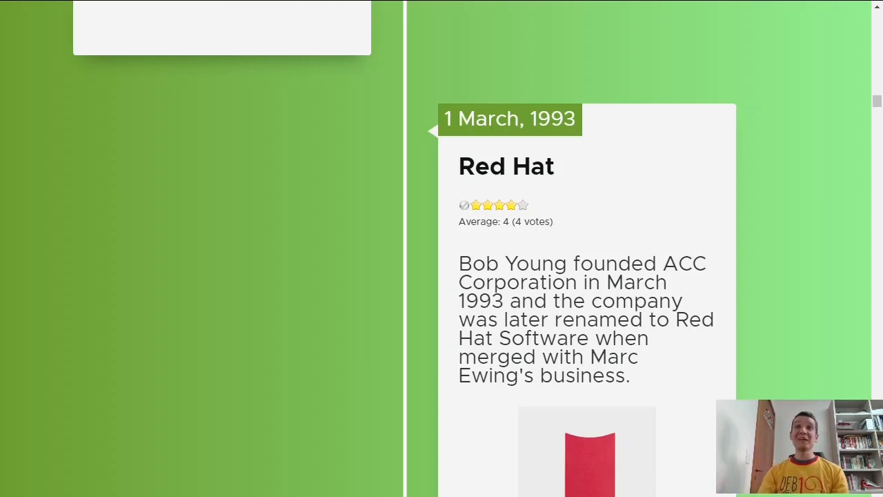
scroll(down, 3)
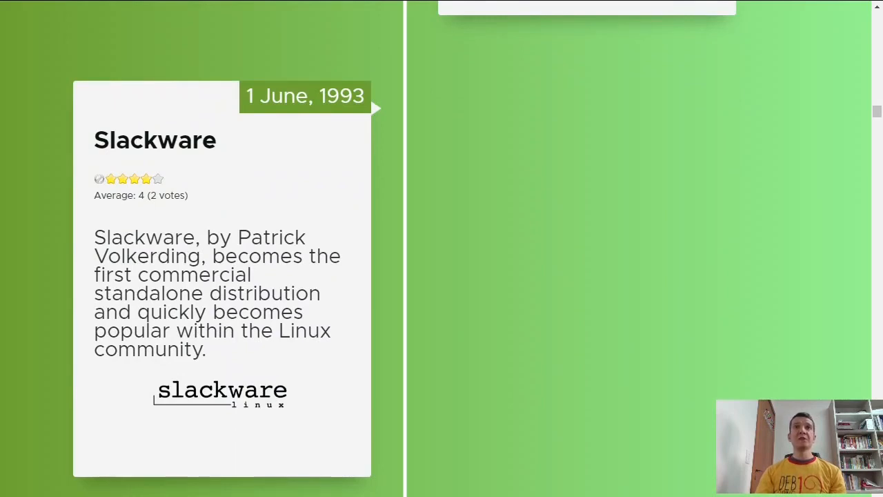
scroll(down, 3)
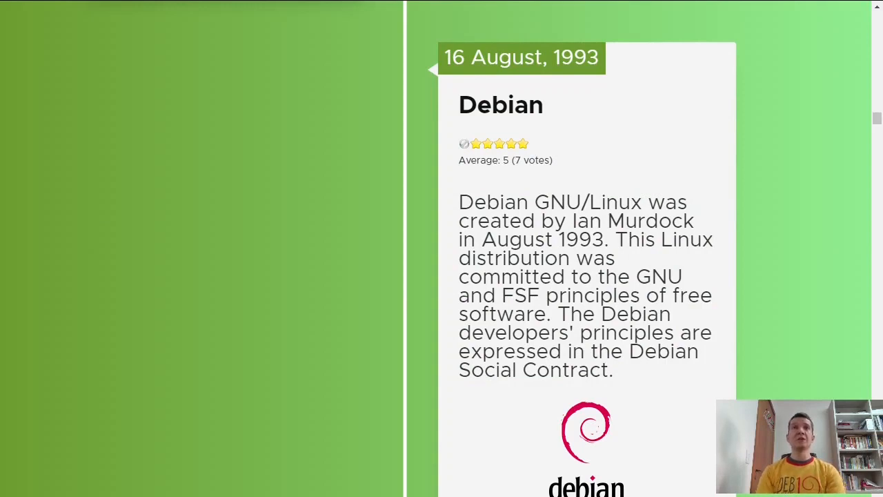
scroll(down, 3)
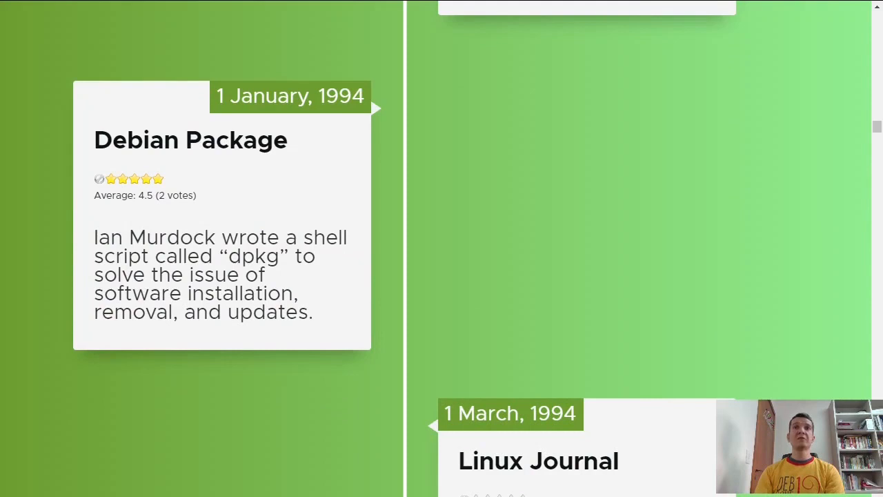
scroll(down, 3)
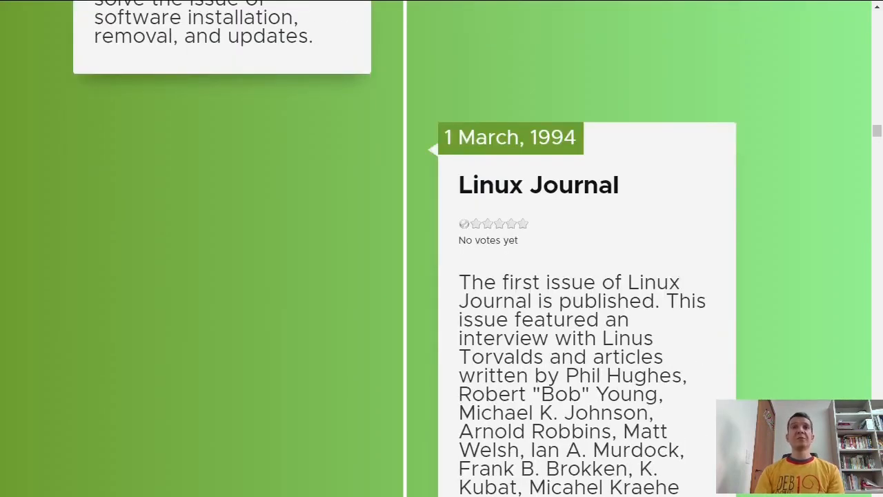
scroll(down, 3)
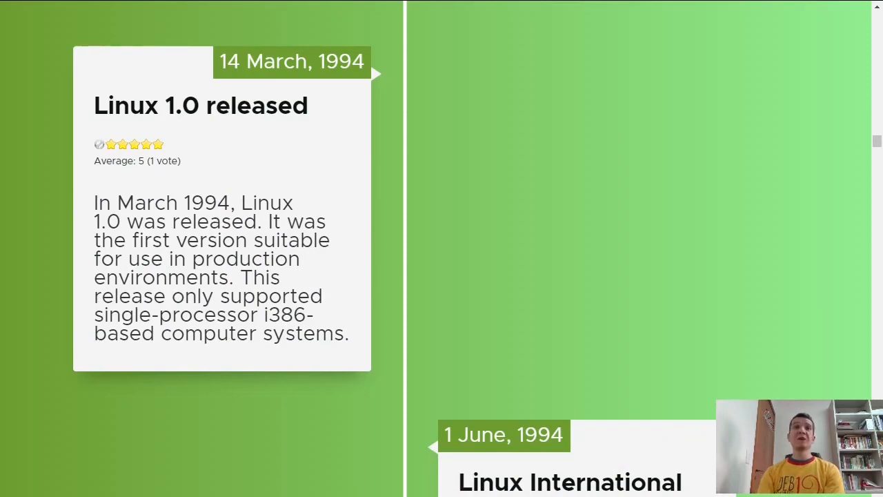
scroll(down, 3)
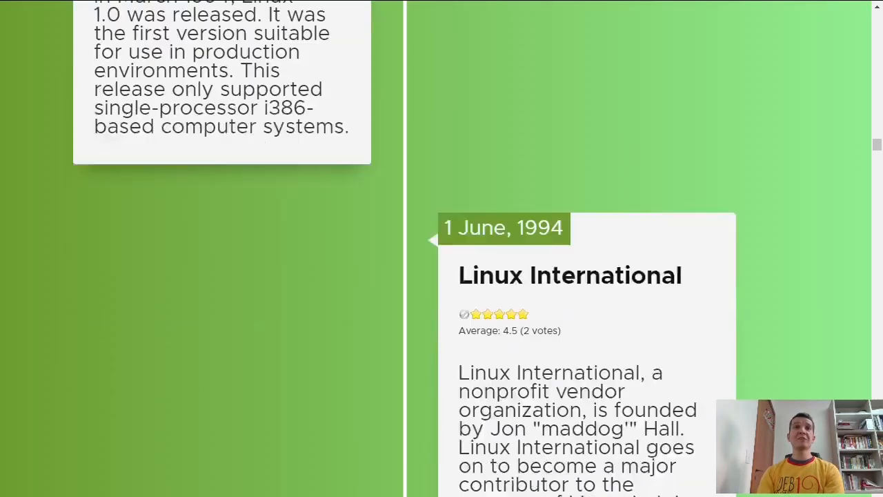
scroll(down, 3)
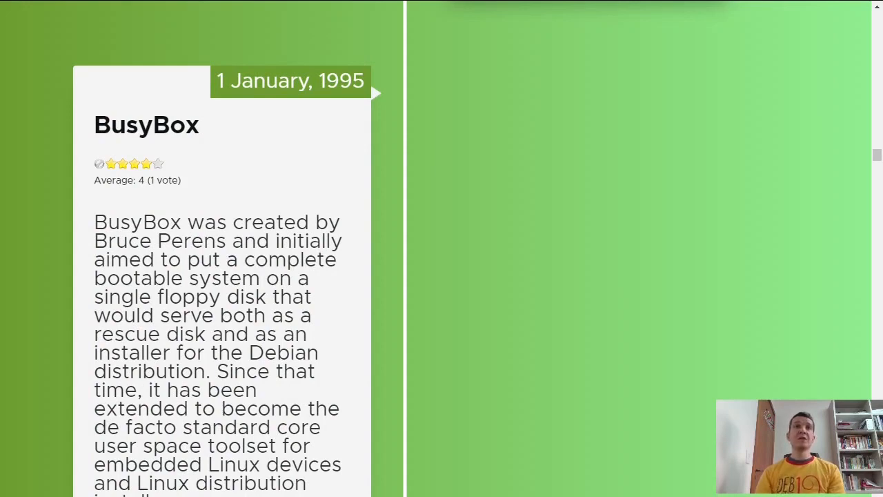
scroll(down, 3)
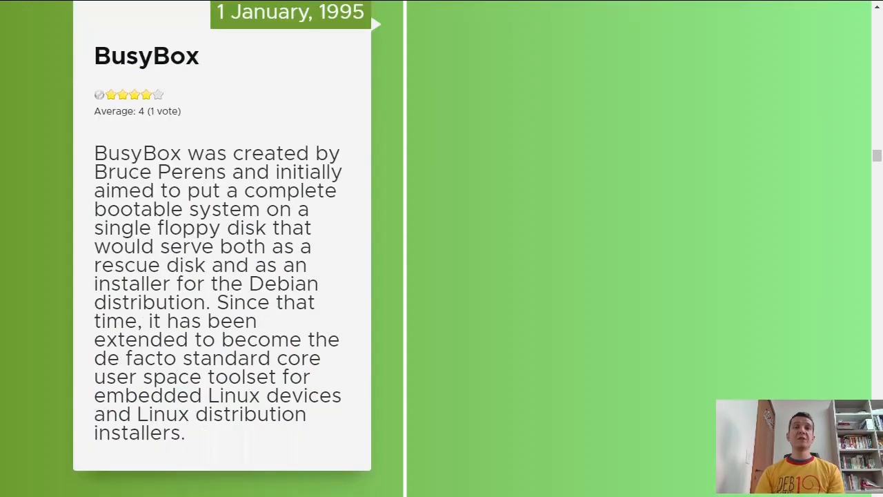
scroll(down, 3)
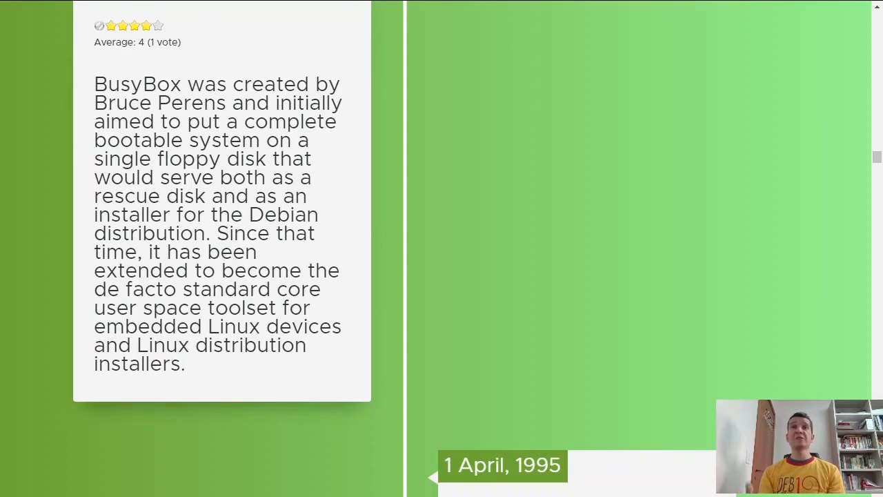
scroll(down, 3)
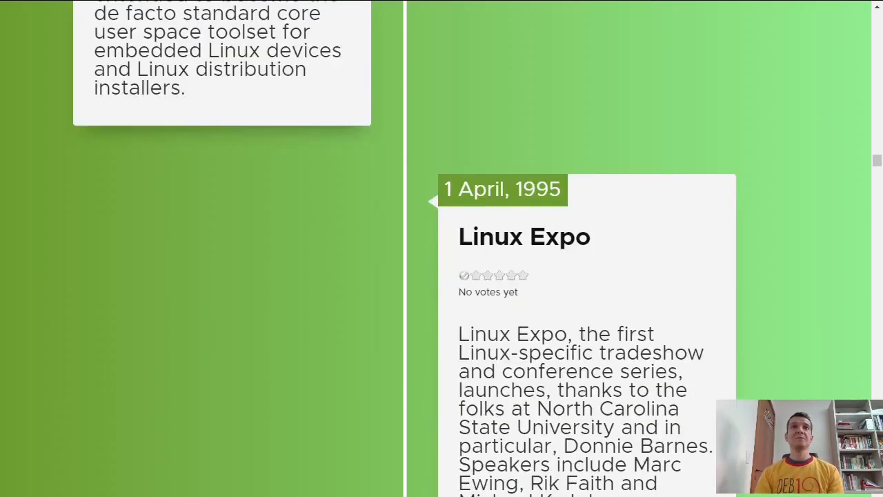
scroll(down, 3)
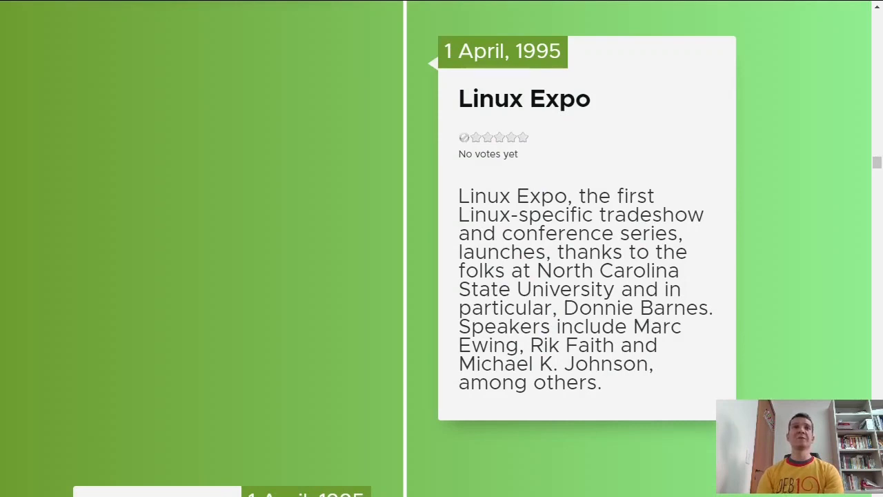
scroll(down, 3)
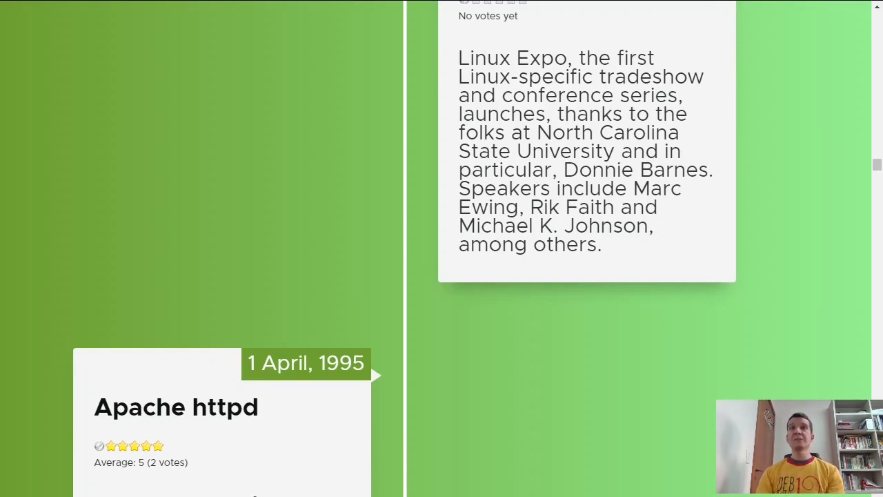
scroll(down, 3)
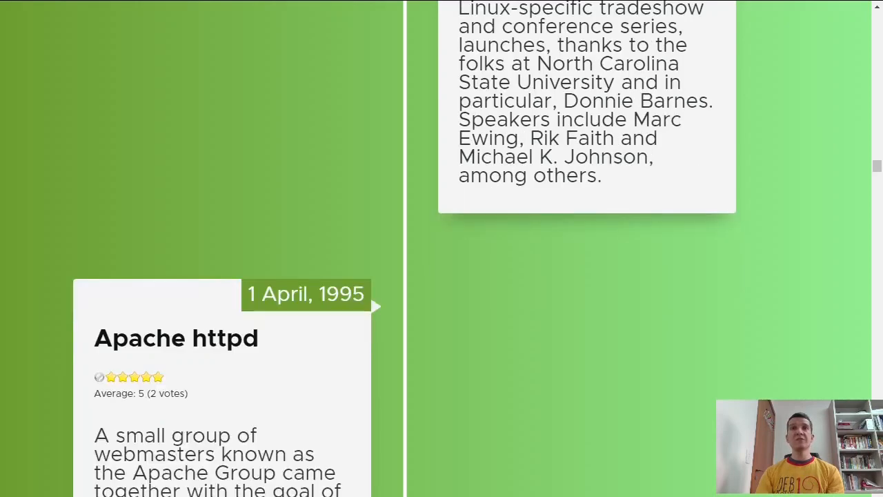
scroll(down, 3)
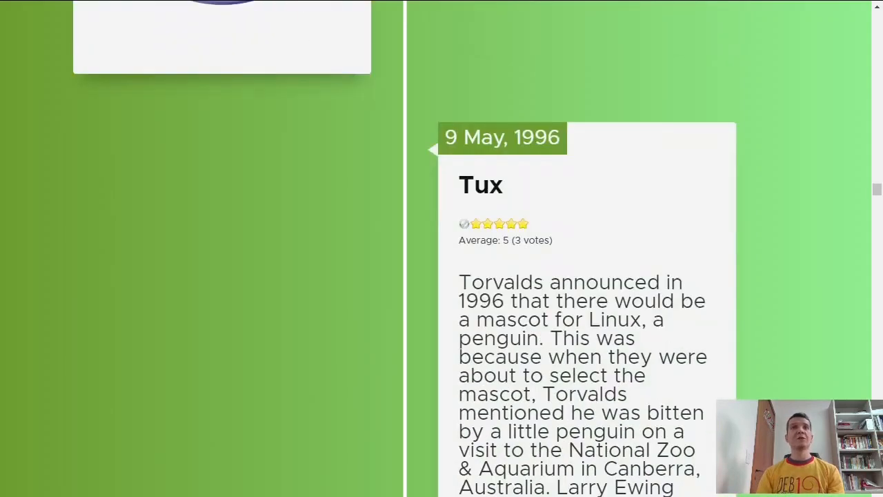
scroll(down, 3)
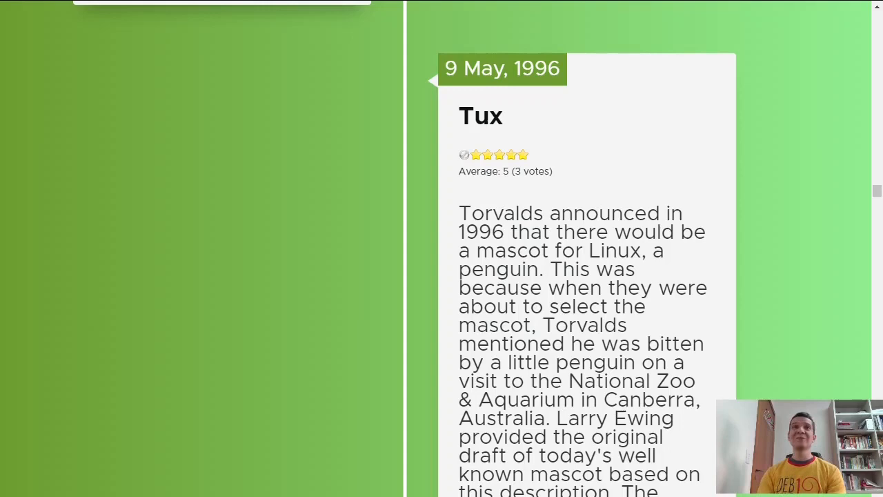
scroll(down, 3)
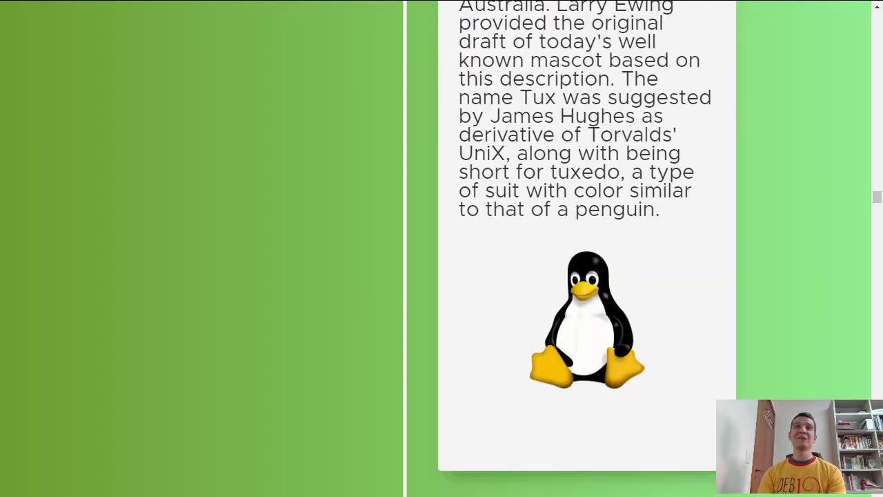
scroll(down, 3)
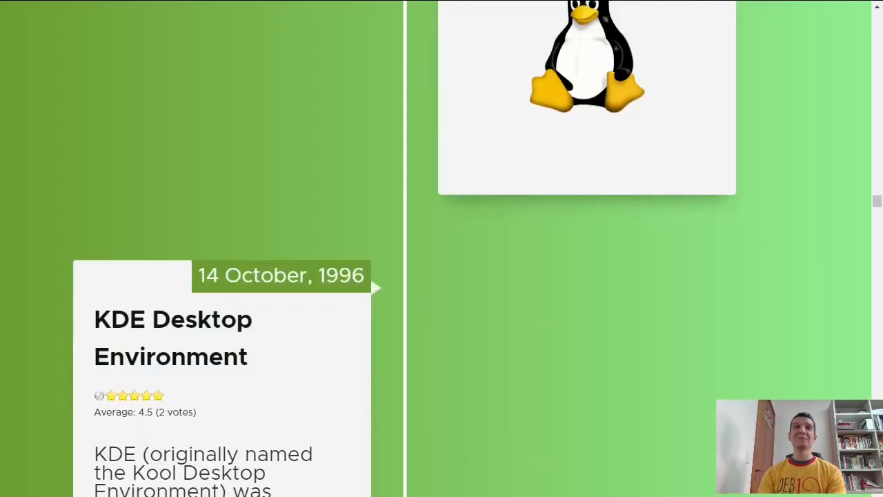
scroll(down, 3)
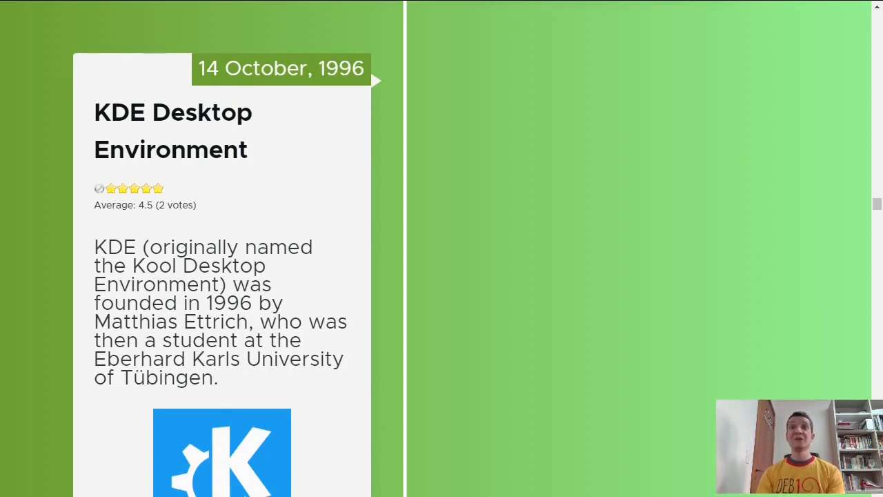
scroll(down, 3)
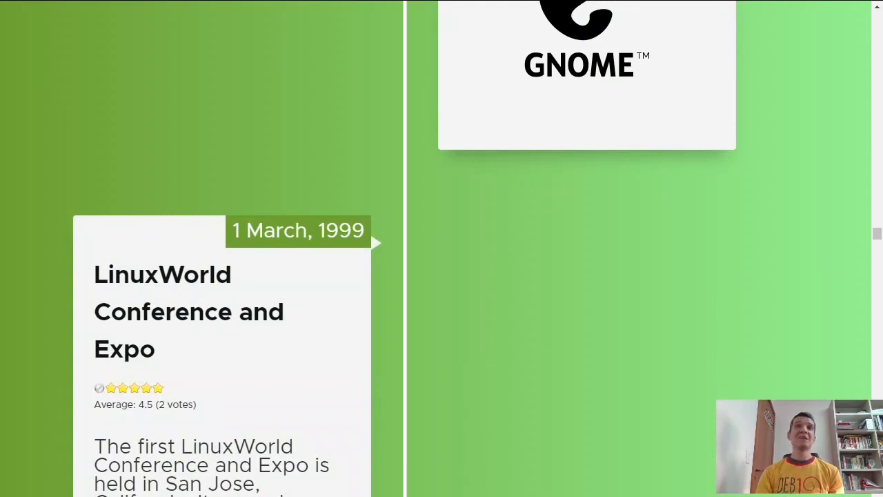
scroll(down, 3)
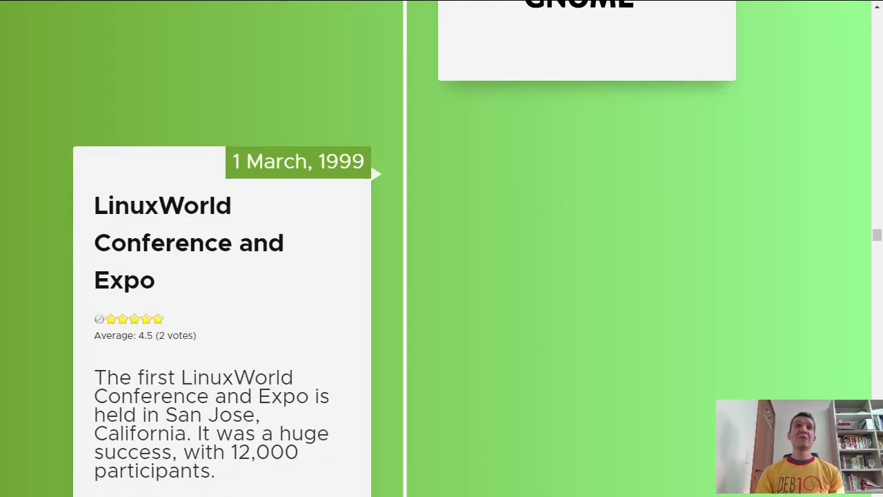
scroll(down, 3)
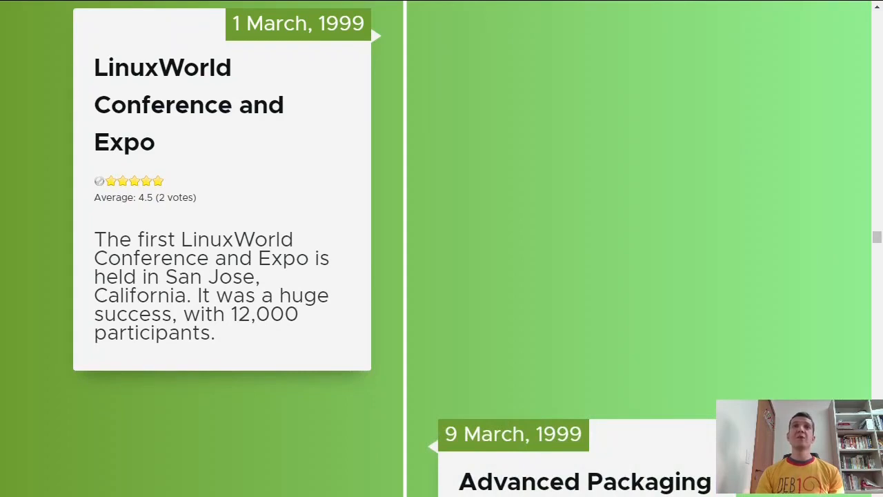
scroll(down, 3)
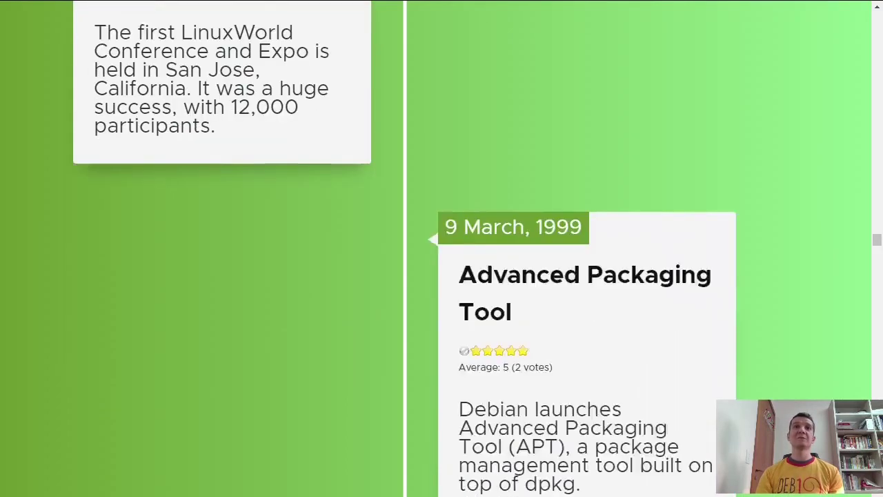
scroll(down, 3)
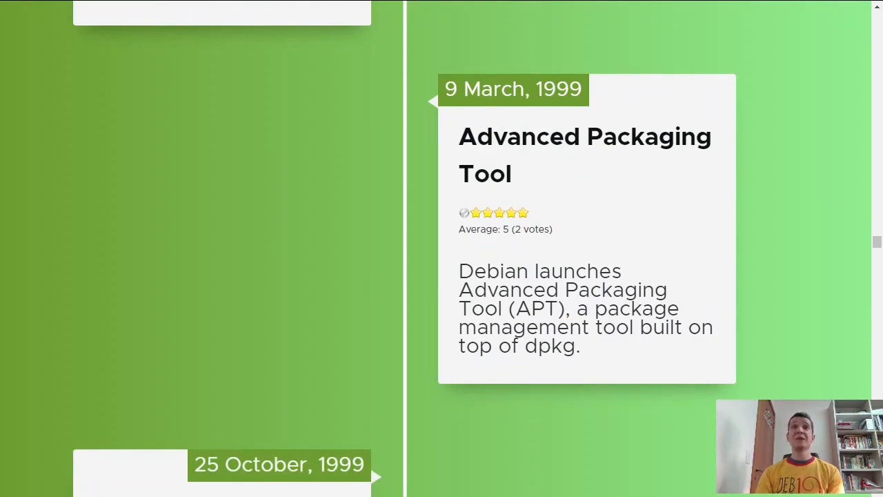
scroll(down, 3)
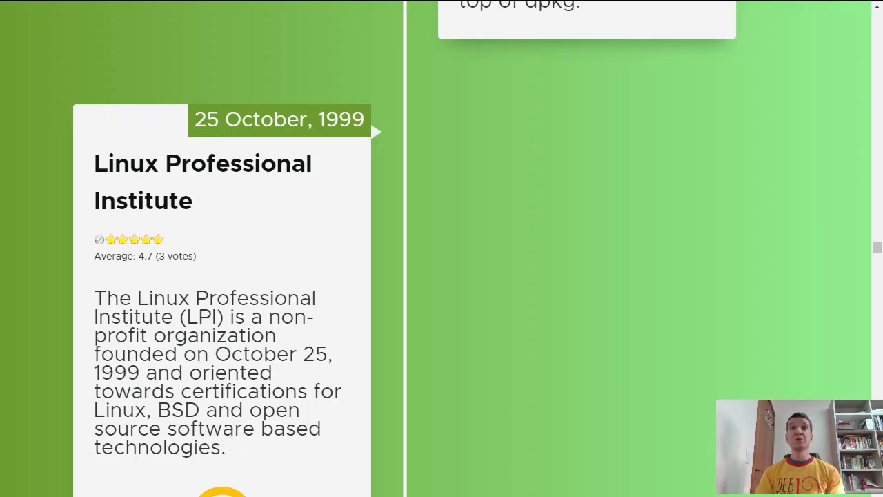
scroll(down, 3)
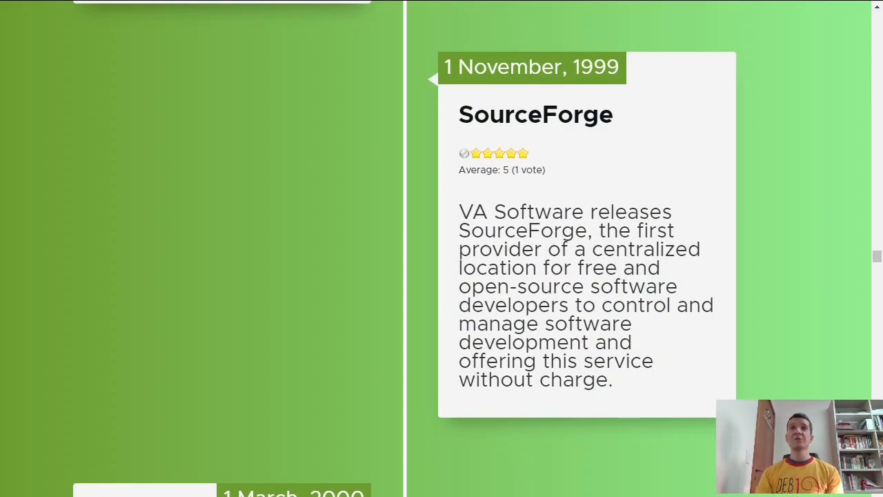
scroll(down, 3)
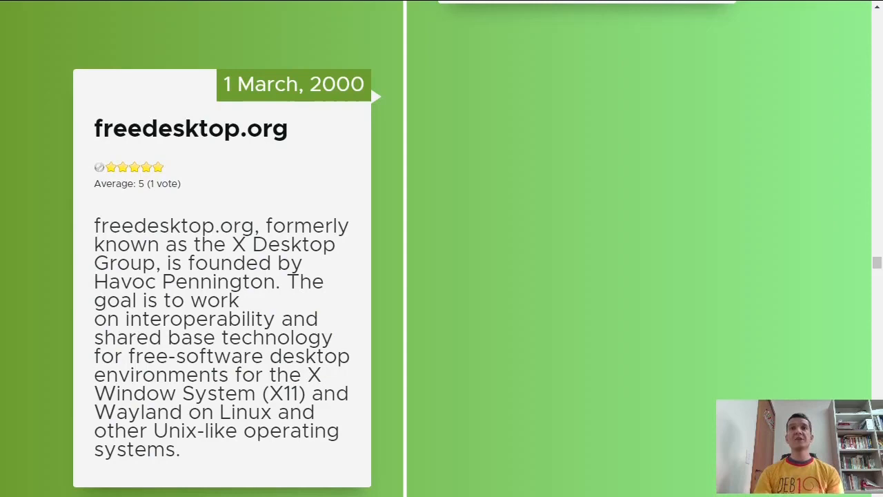
scroll(down, 3)
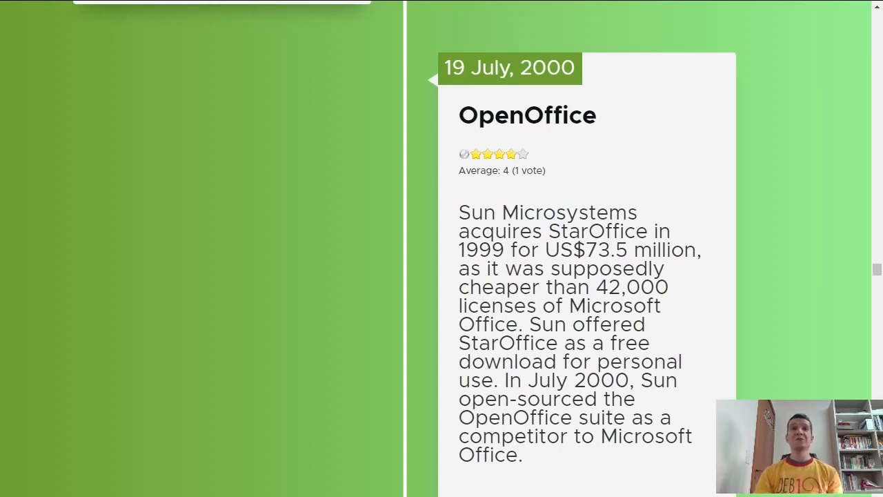
scroll(down, 3)
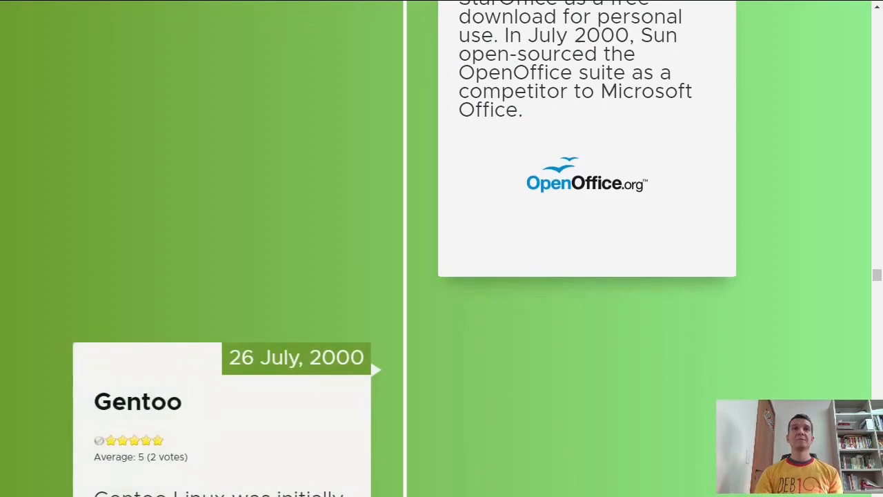
scroll(down, 3)
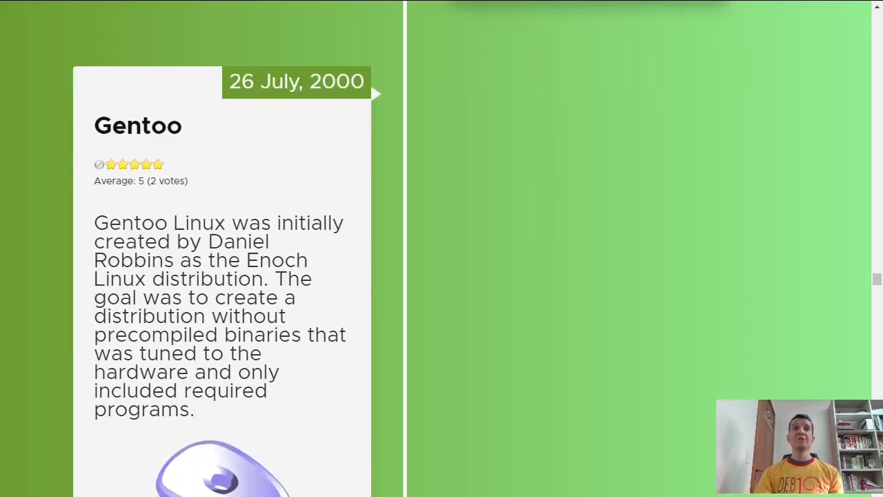
scroll(down, 3)
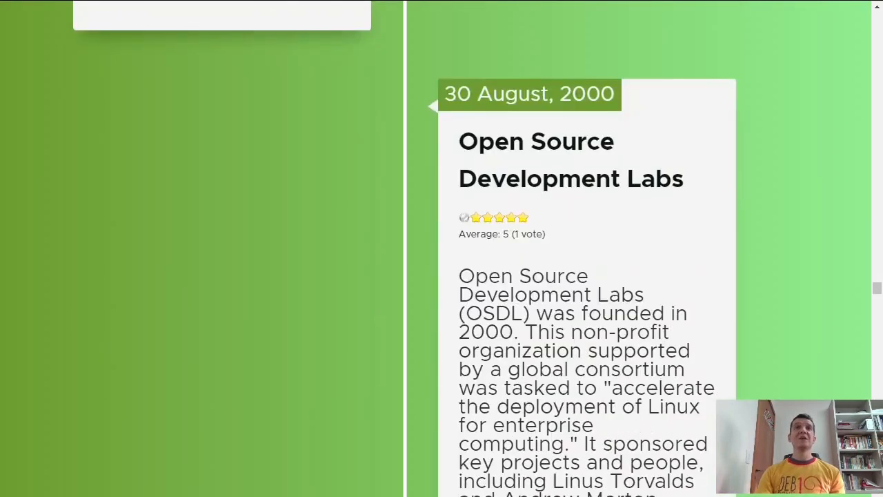
scroll(down, 3)
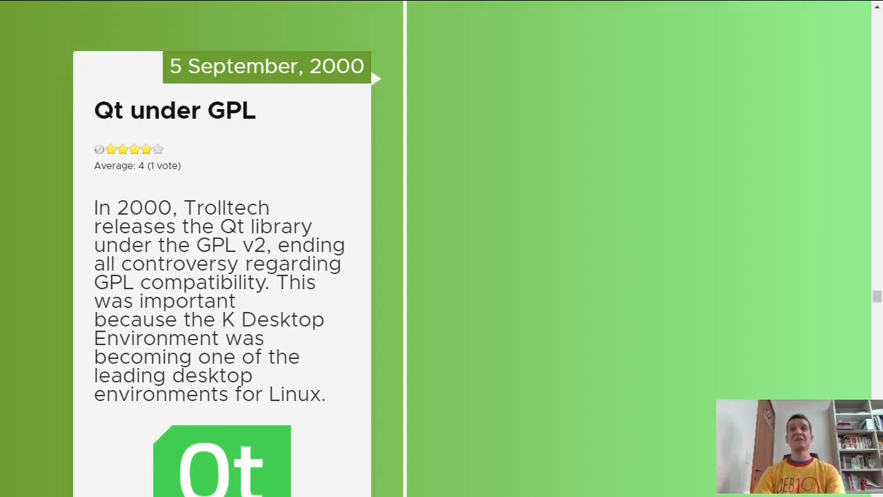
scroll(down, 3)
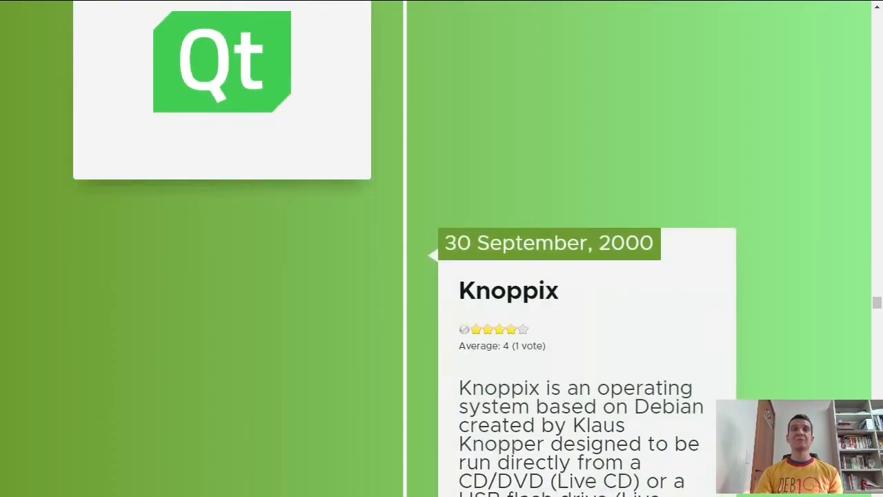
scroll(down, 3)
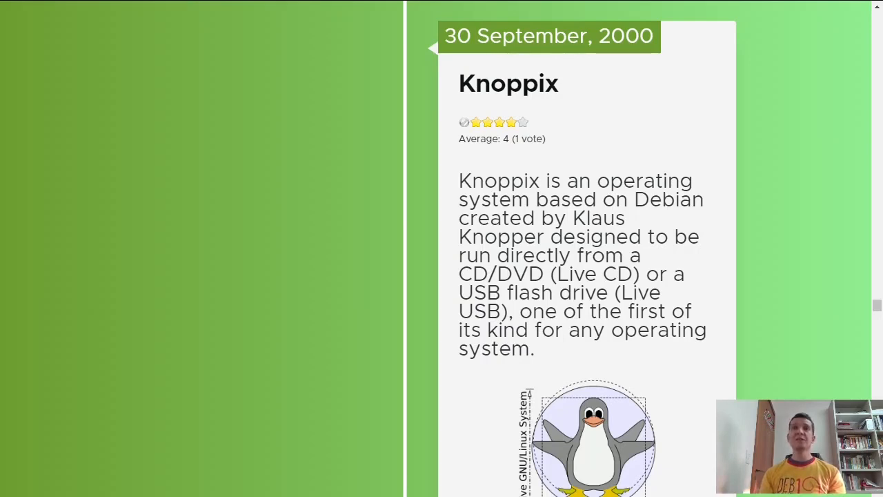
scroll(down, 3)
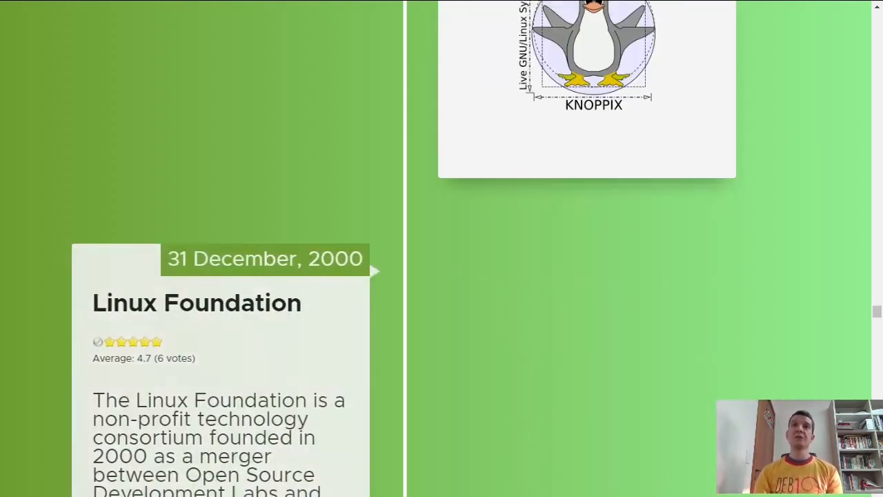
scroll(down, 3)
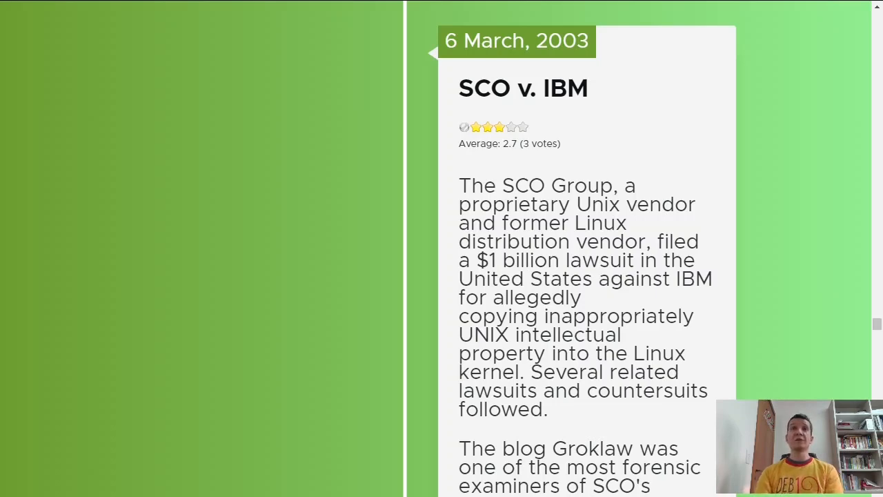
scroll(down, 3)
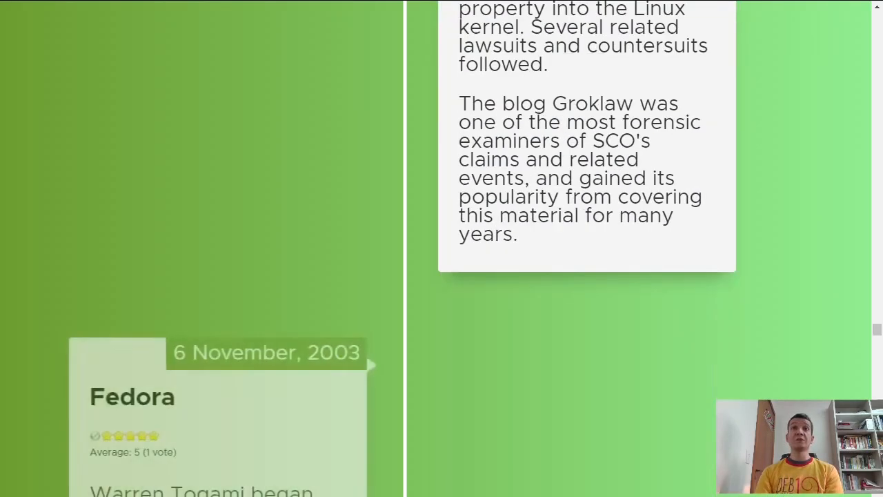
scroll(down, 3)
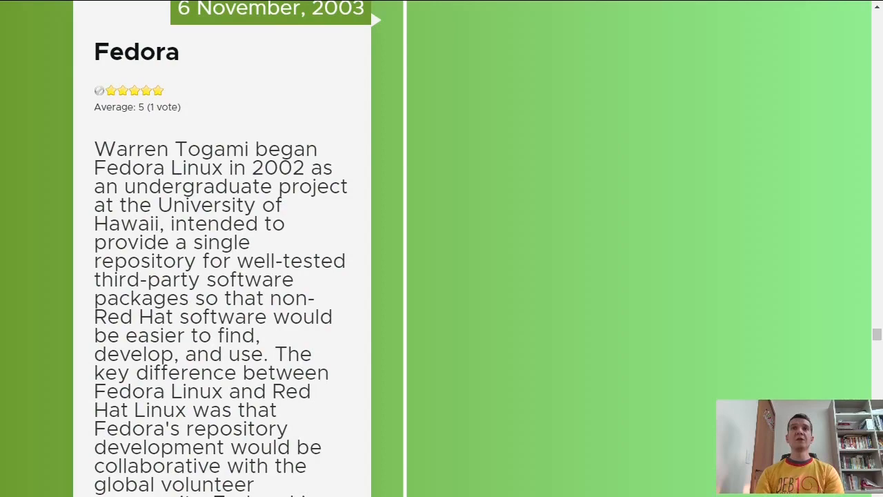
scroll(down, 3)
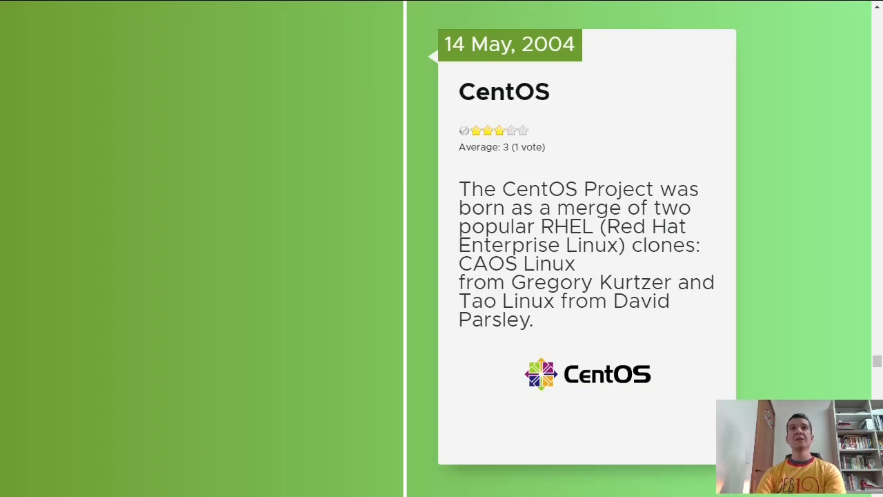
scroll(down, 3)
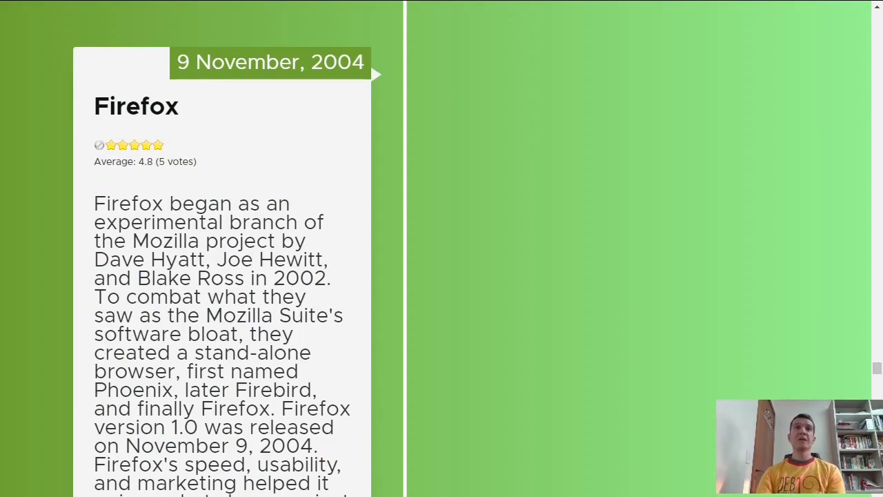
scroll(down, 3)
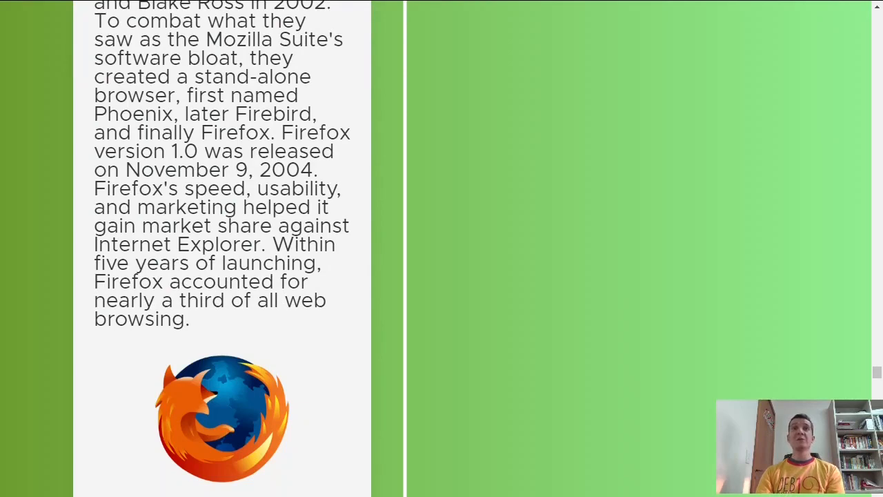
scroll(down, 3)
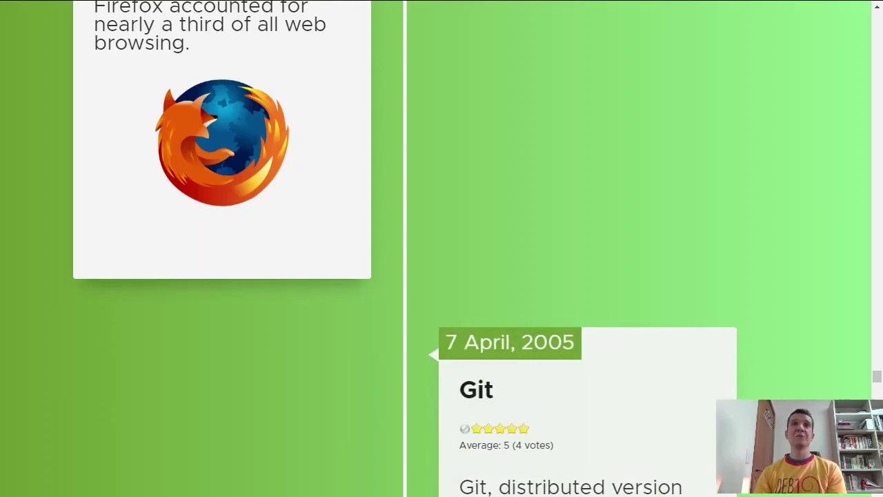
scroll(down, 3)
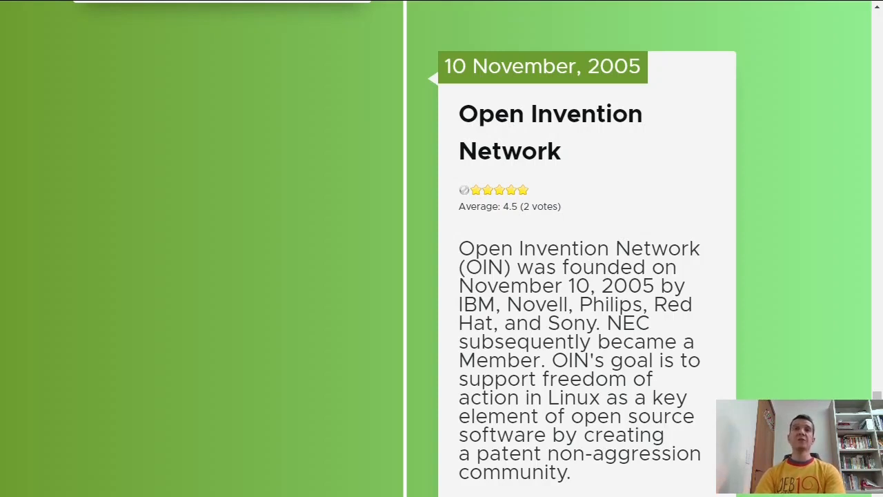
scroll(down, 3)
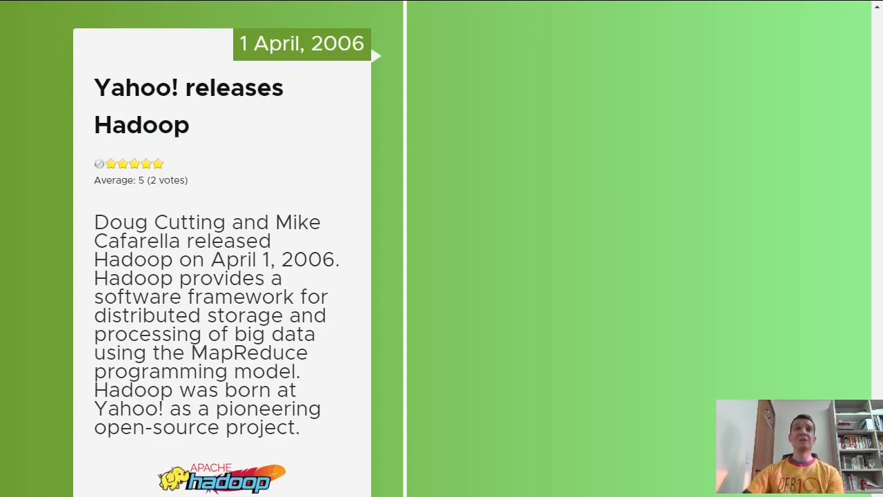
scroll(down, 3)
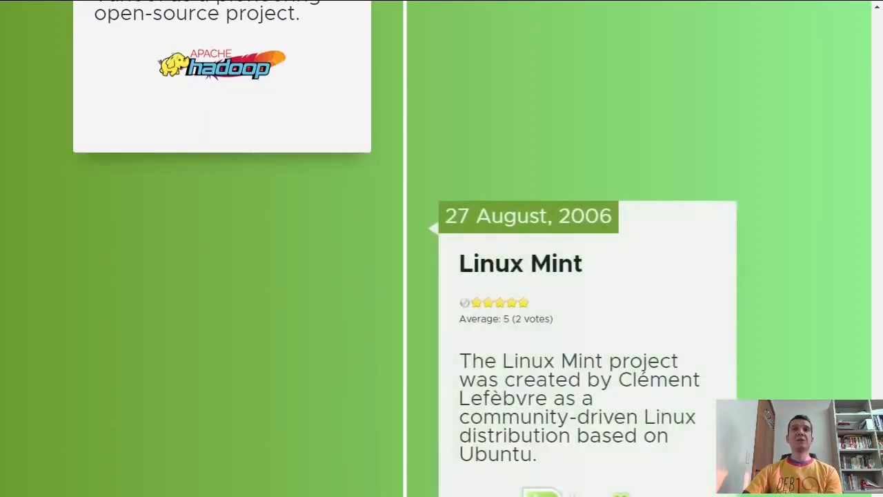
scroll(down, 3)
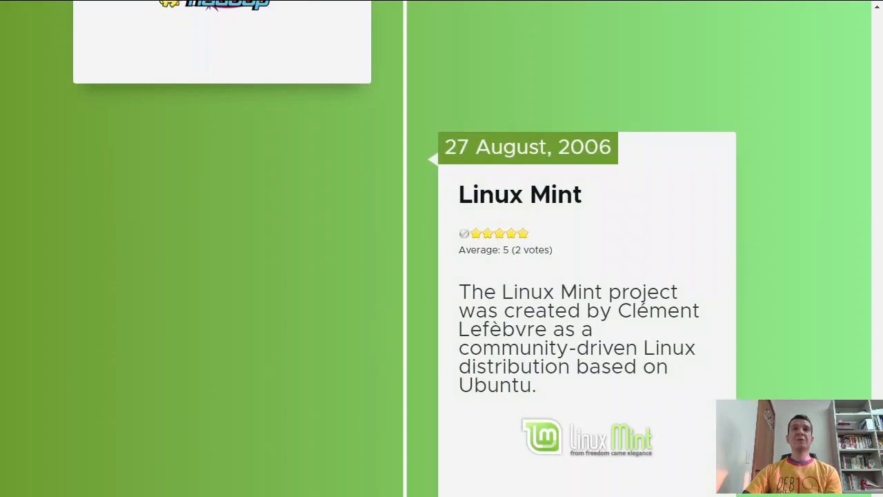
scroll(down, 3)
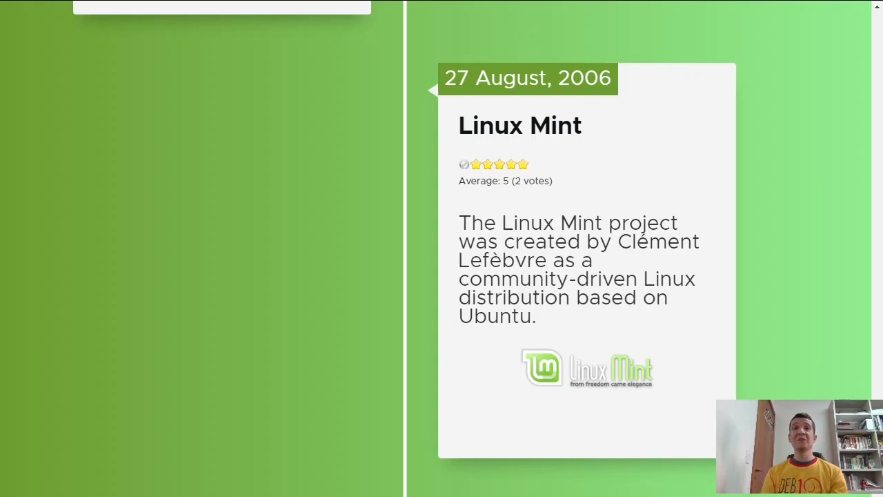
scroll(down, 3)
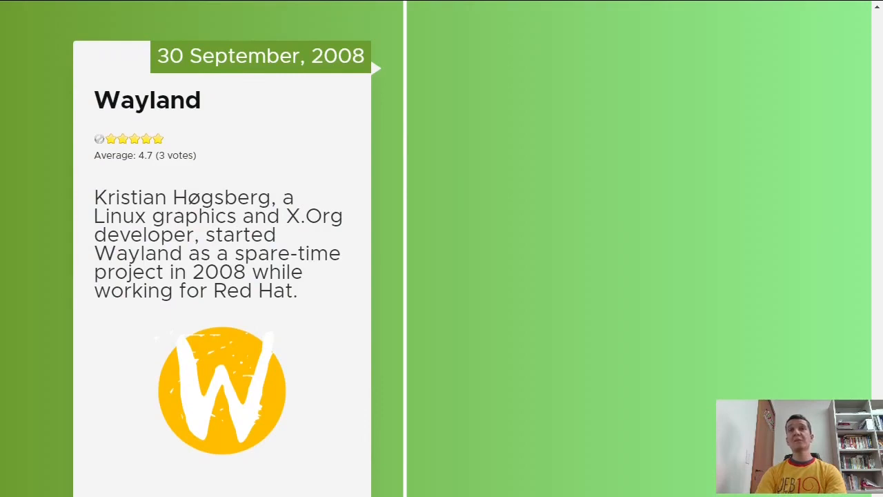
scroll(down, 3)
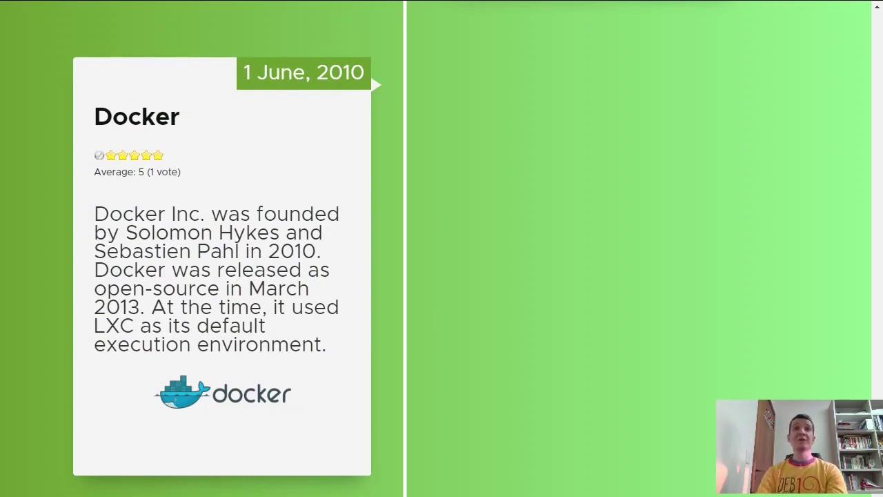
scroll(down, 3)
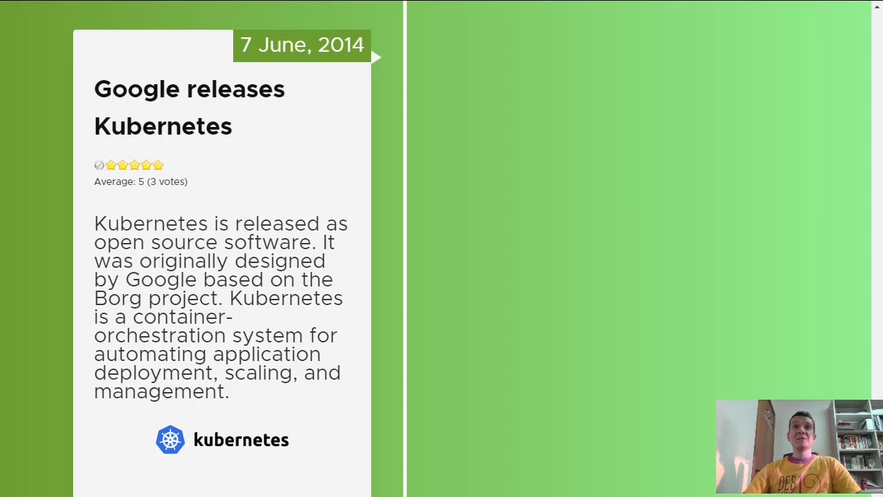
scroll(down, 3)
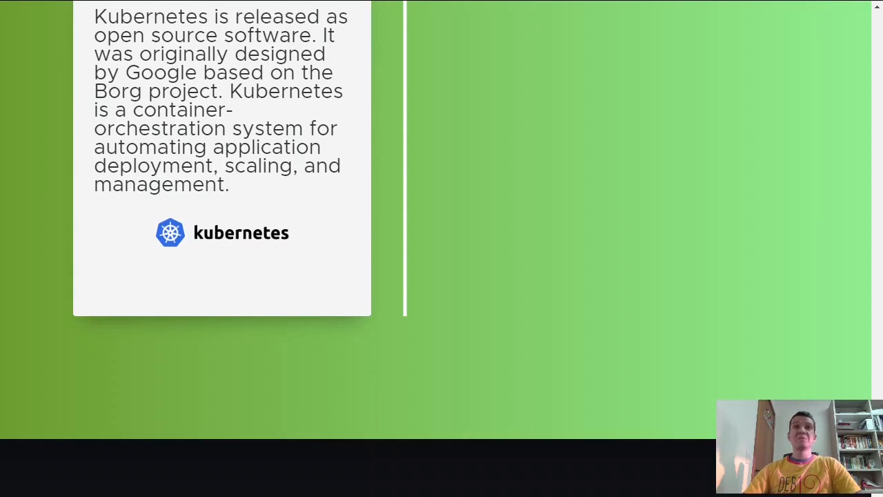
scroll(down, 3)
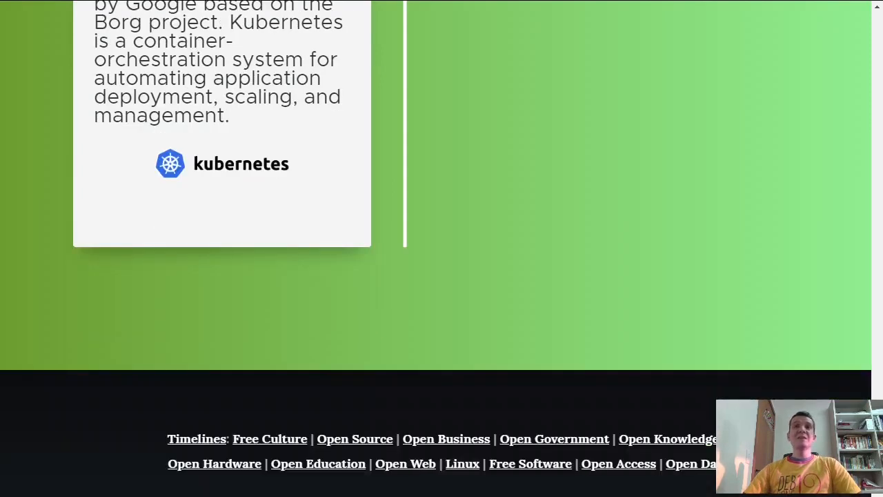
scroll(down, 3)
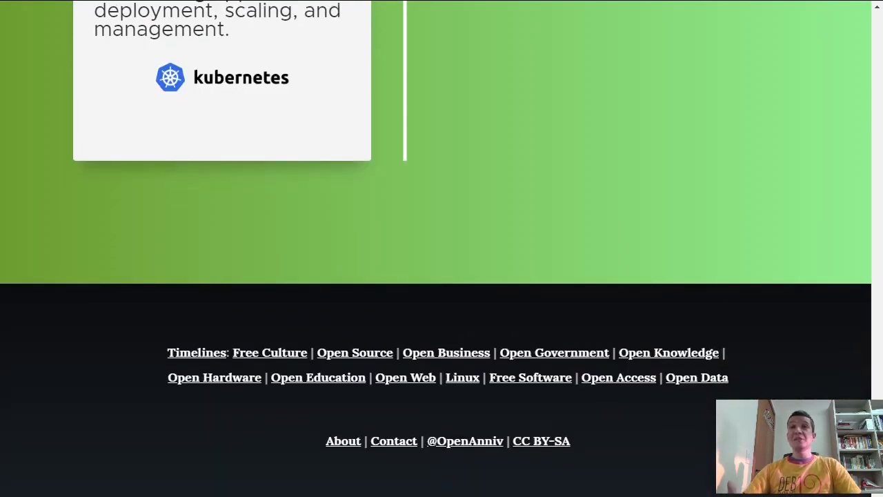